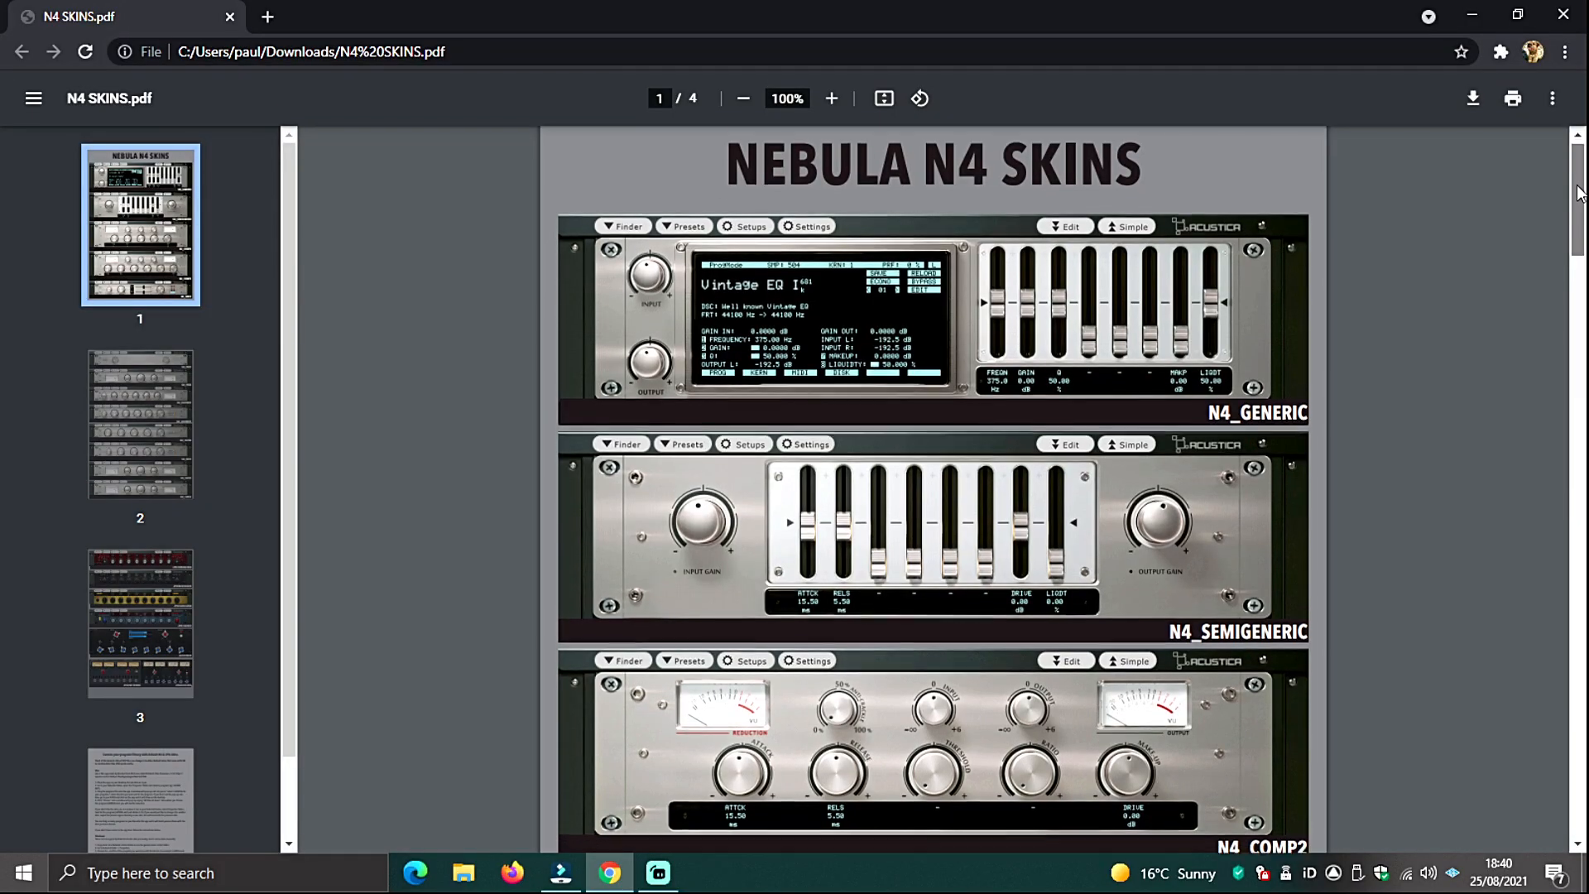
- Scroll the N4 SKINS PDF from the generic skins down to the N4_TAPE skins on page 2
{"action": "scroll", "scroll_direction": "down", "scroll_amount": 3}
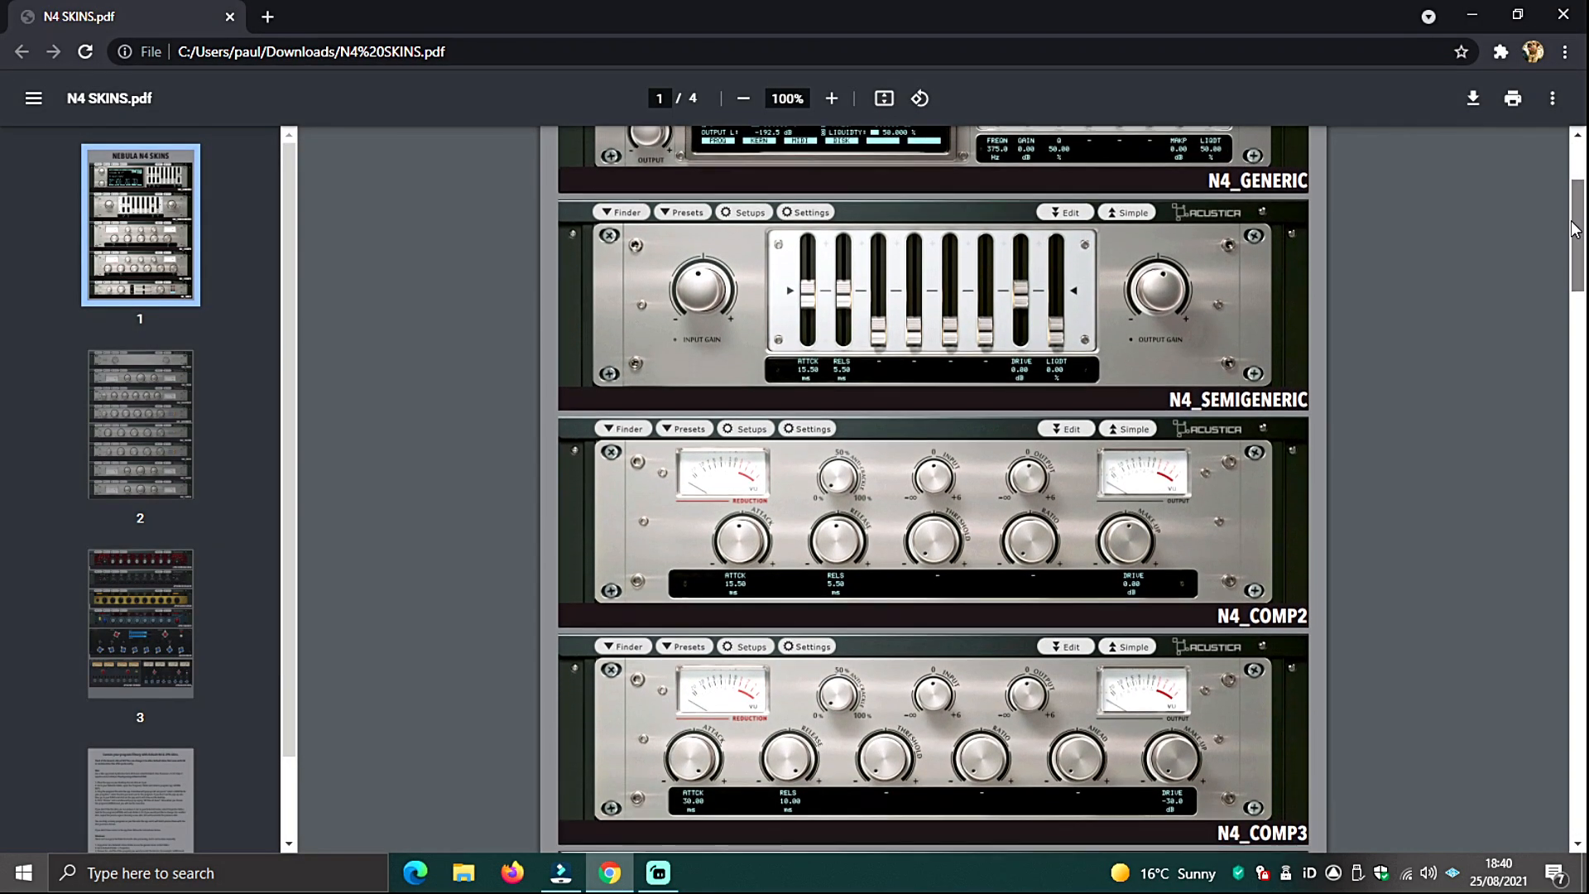
{"action": "scroll", "scroll_direction": "down", "scroll_amount": 3}
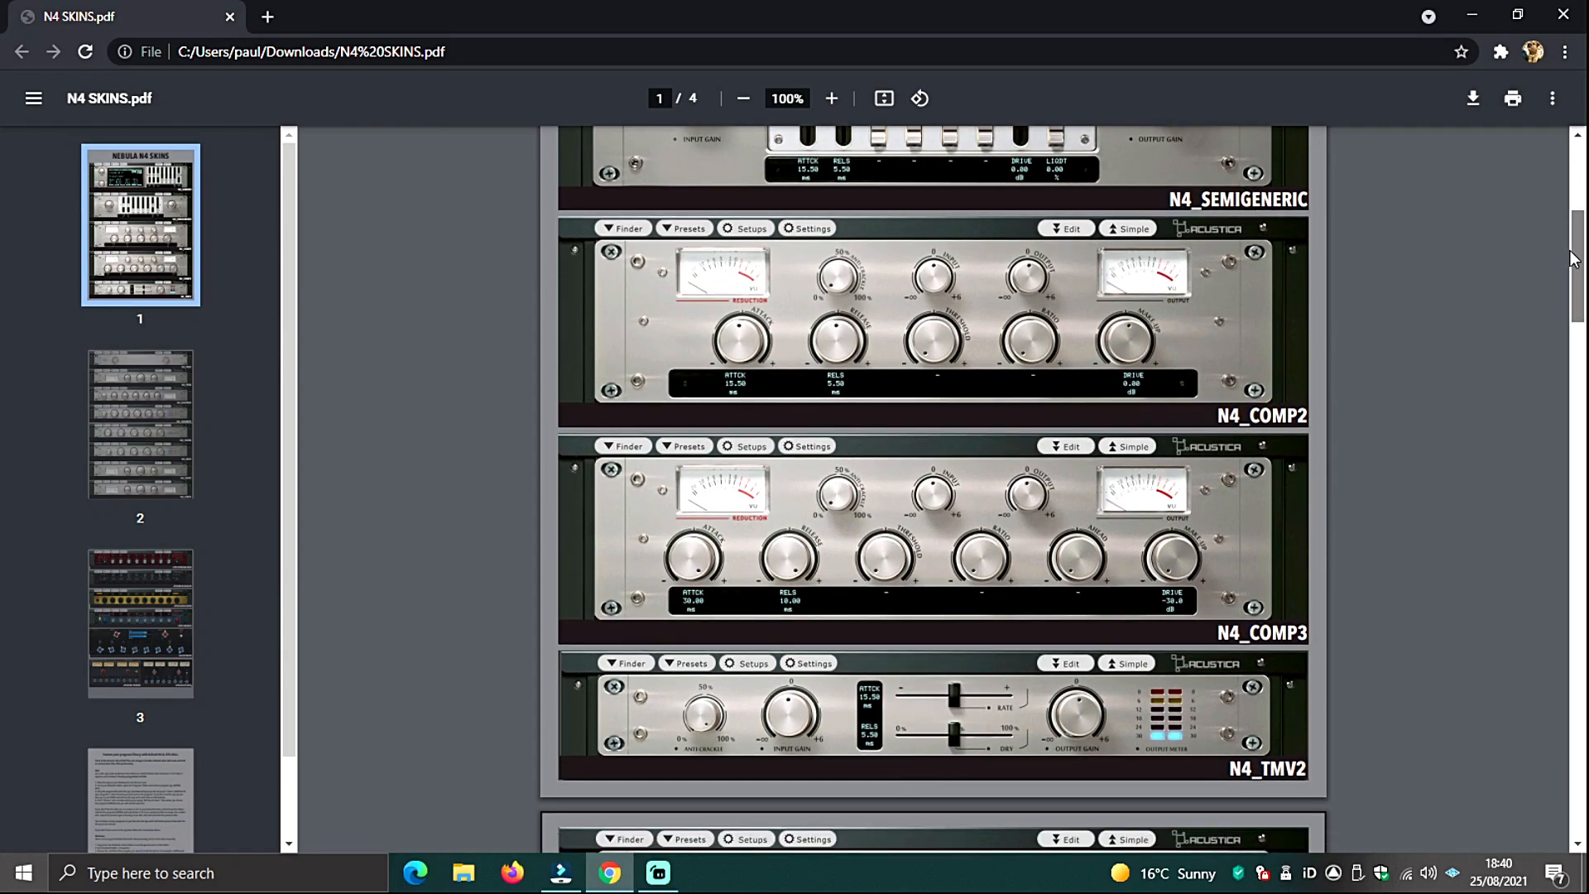
{"action": "scroll", "scroll_direction": "down", "scroll_amount": 3}
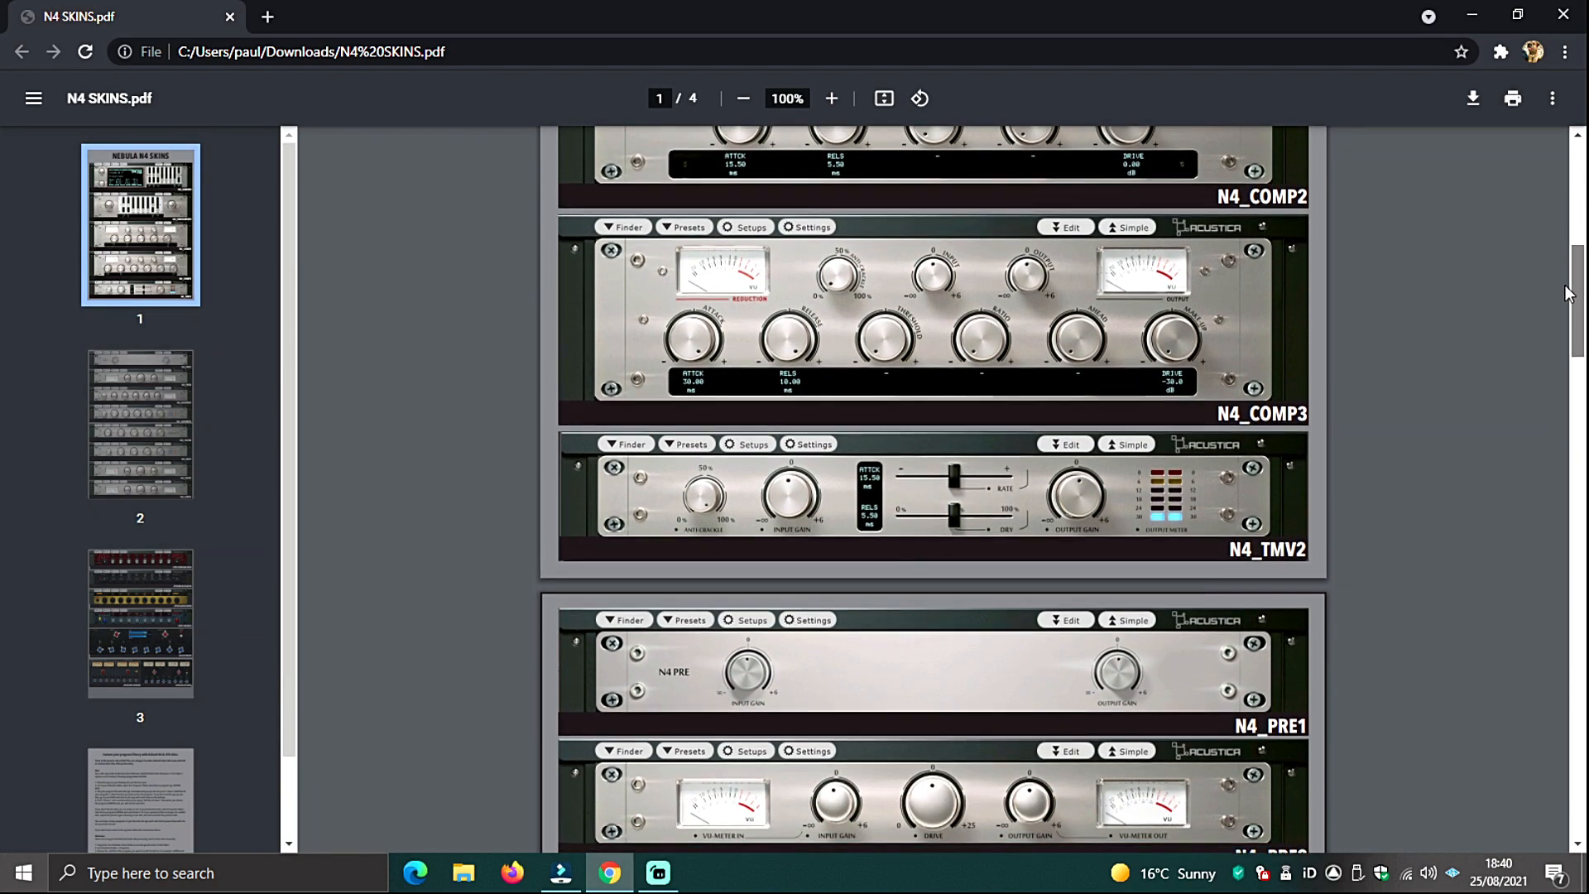
{"action": "scroll", "scroll_direction": "down", "scroll_amount": 3}
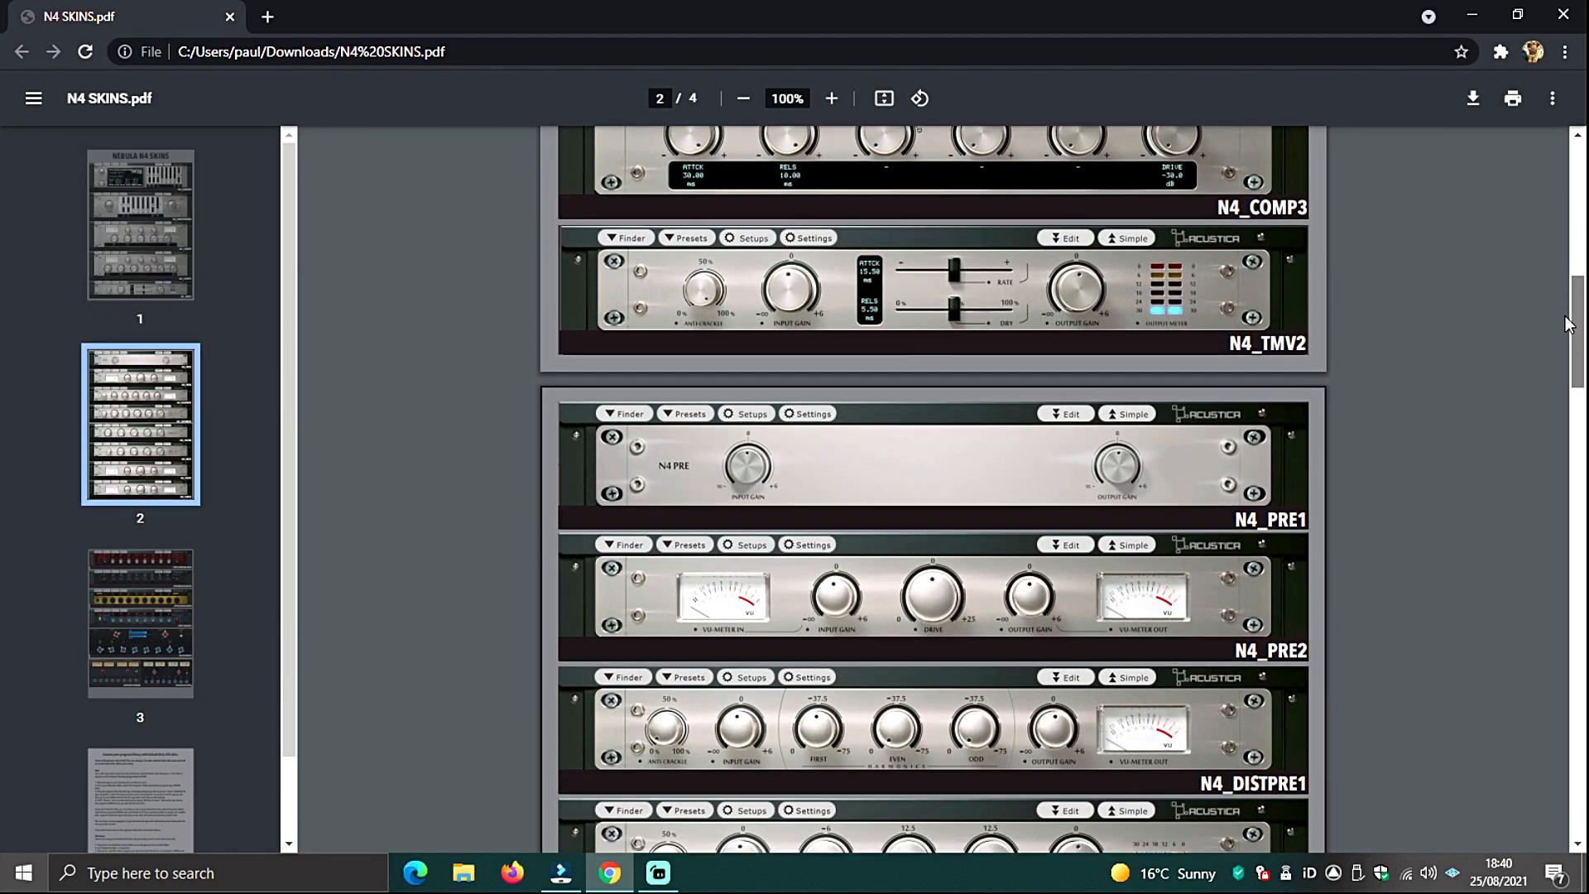
{"action": "scroll", "scroll_direction": "down", "scroll_amount": 3}
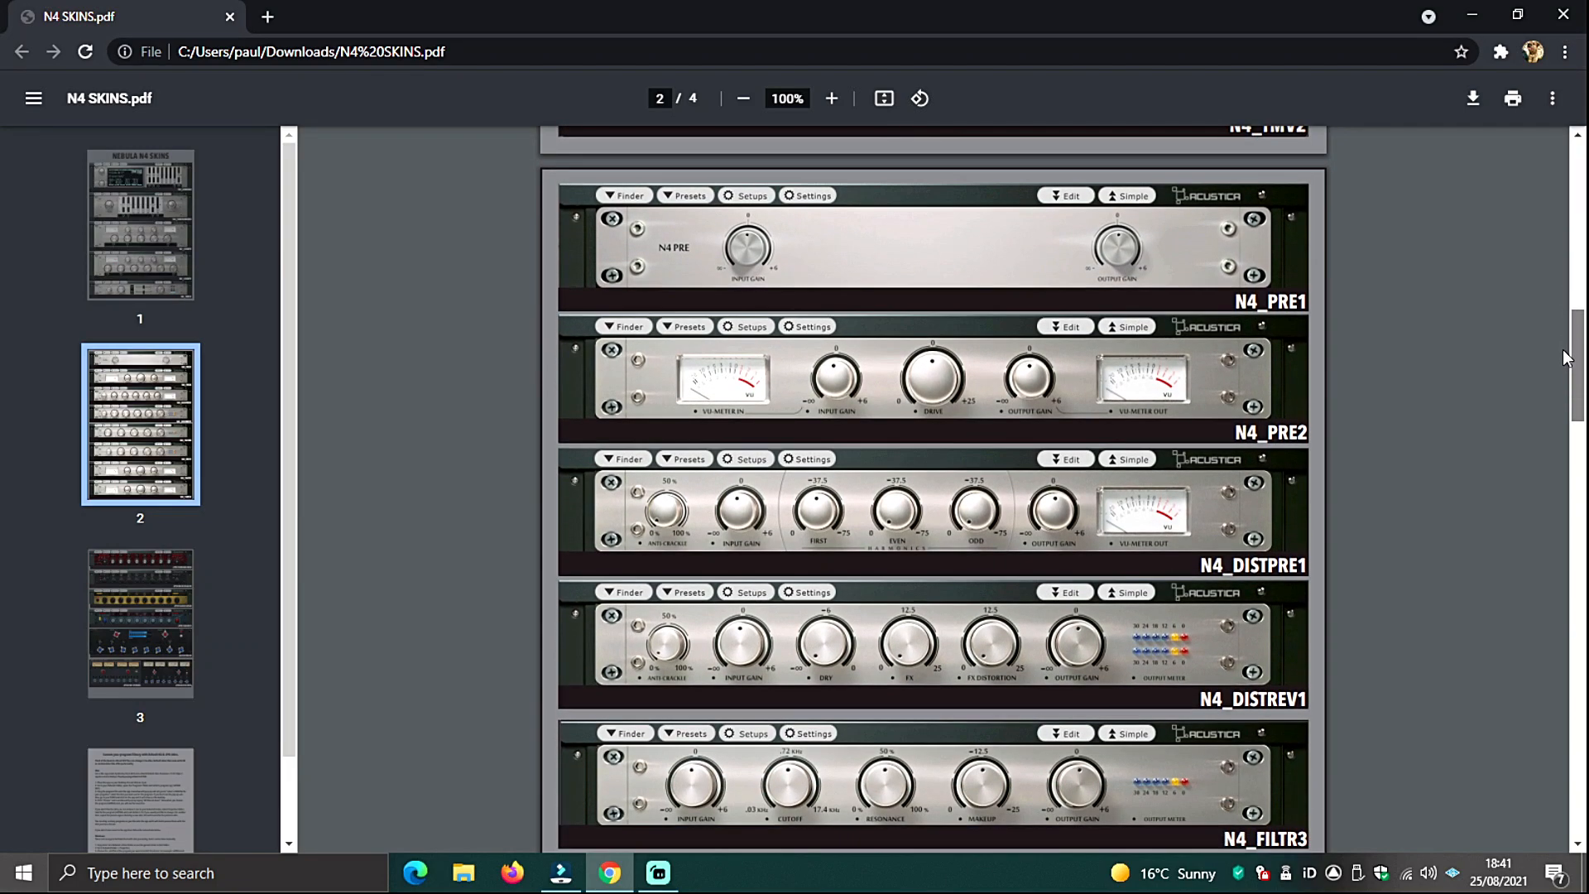
{"action": "scroll", "scroll_direction": "down", "scroll_amount": 3}
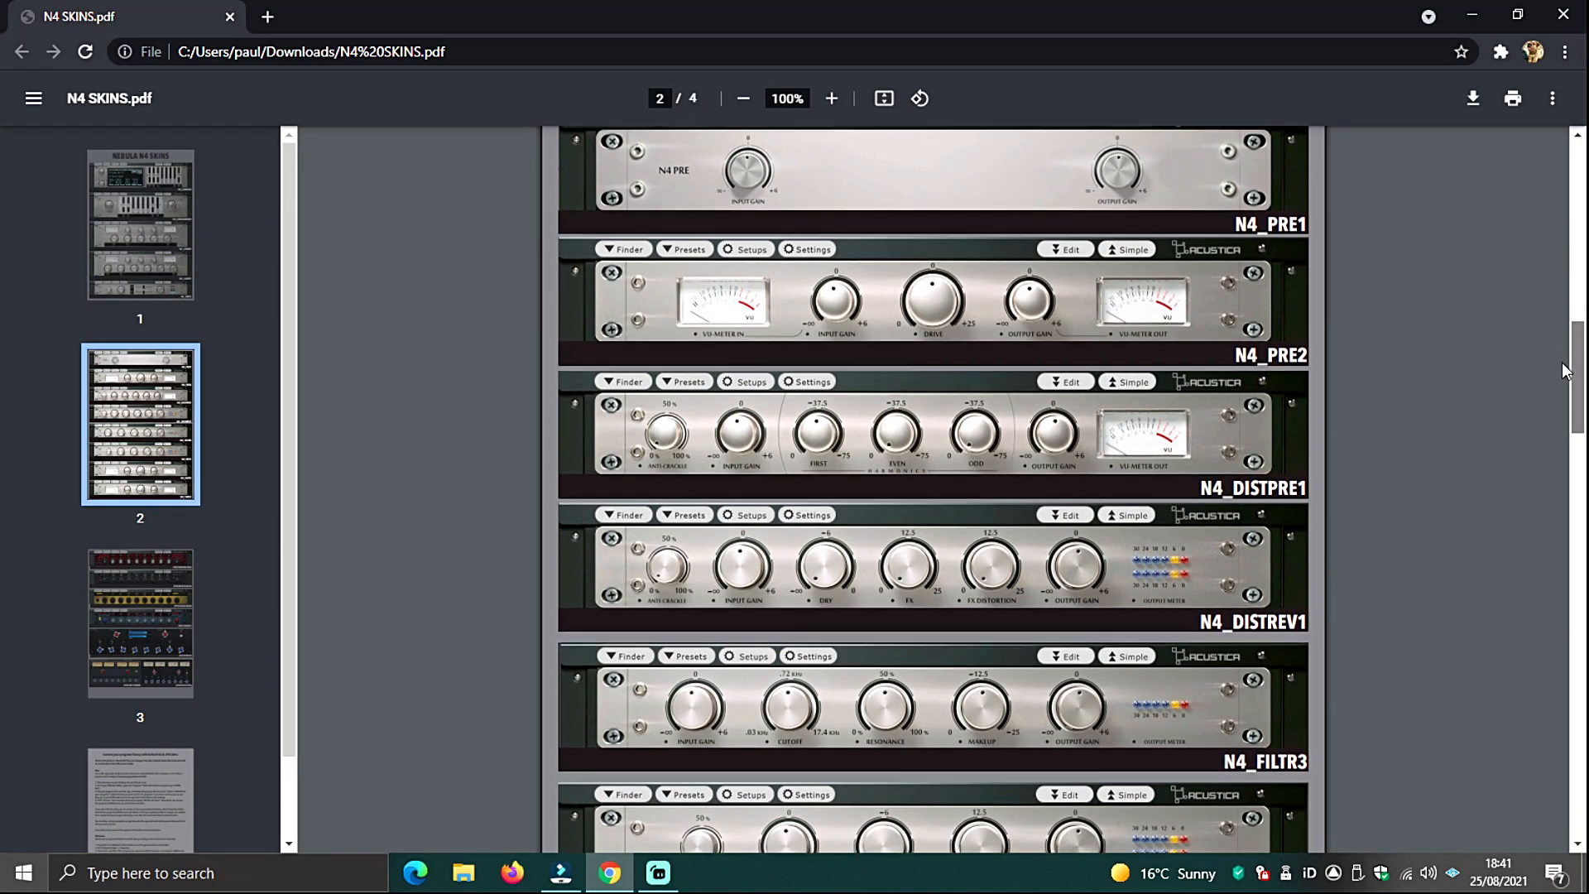
{"action": "scroll", "scroll_direction": "down", "scroll_amount": 3}
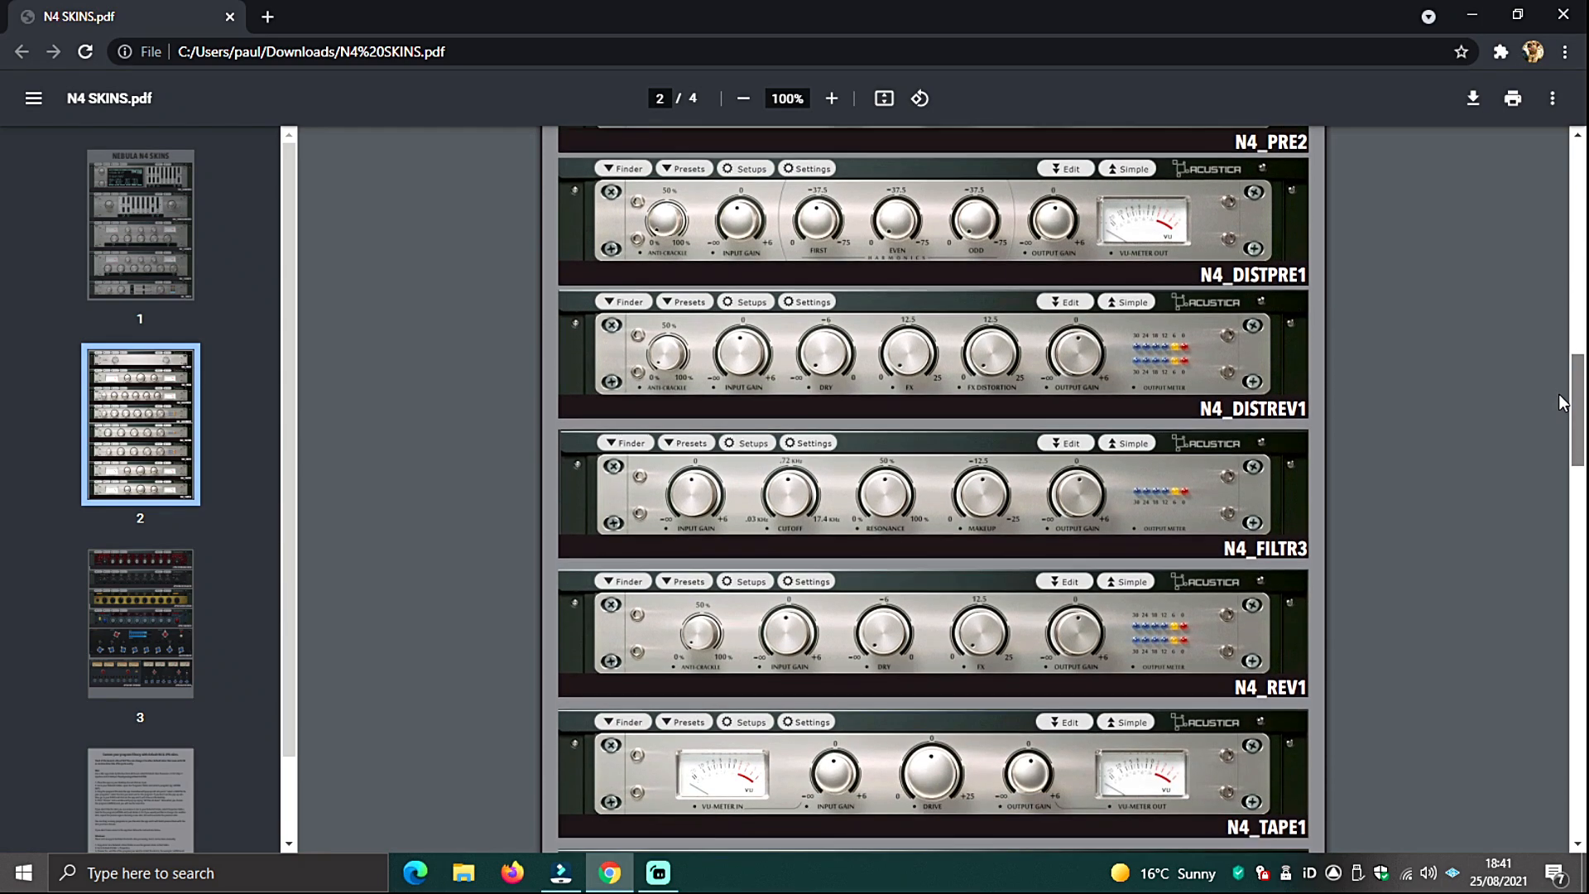
{"action": "scroll", "scroll_direction": "down", "scroll_amount": 3}
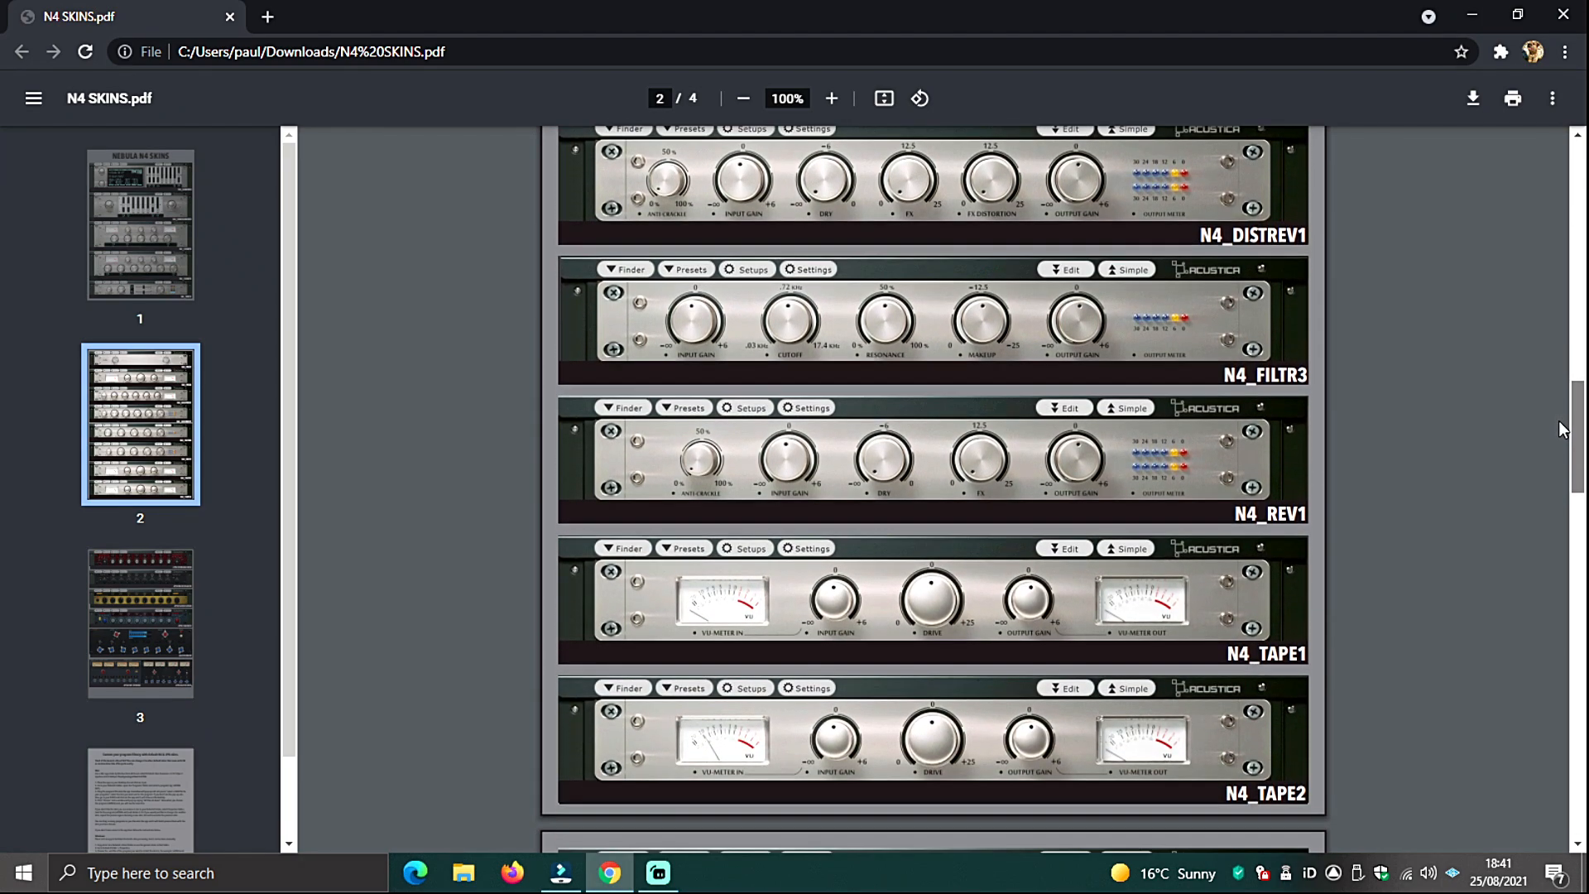
{"action": "scroll", "scroll_direction": "down", "scroll_amount": 3}
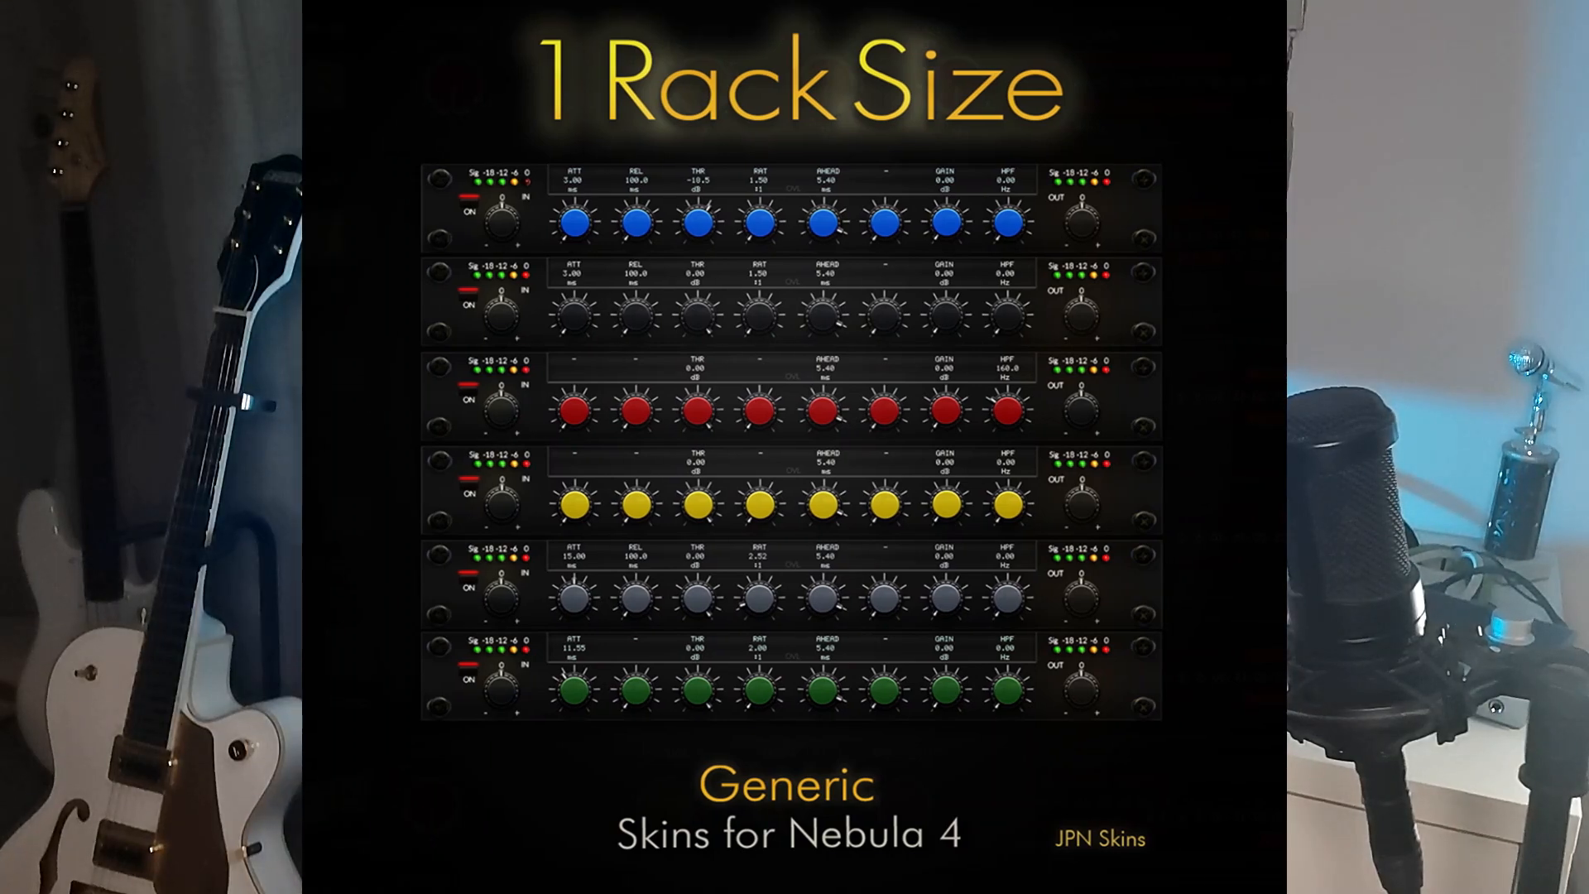
- Switch to File Explorer showing the Windows (C:) drive folders
{"action": "left_click", "coordinate": [481, 844]}
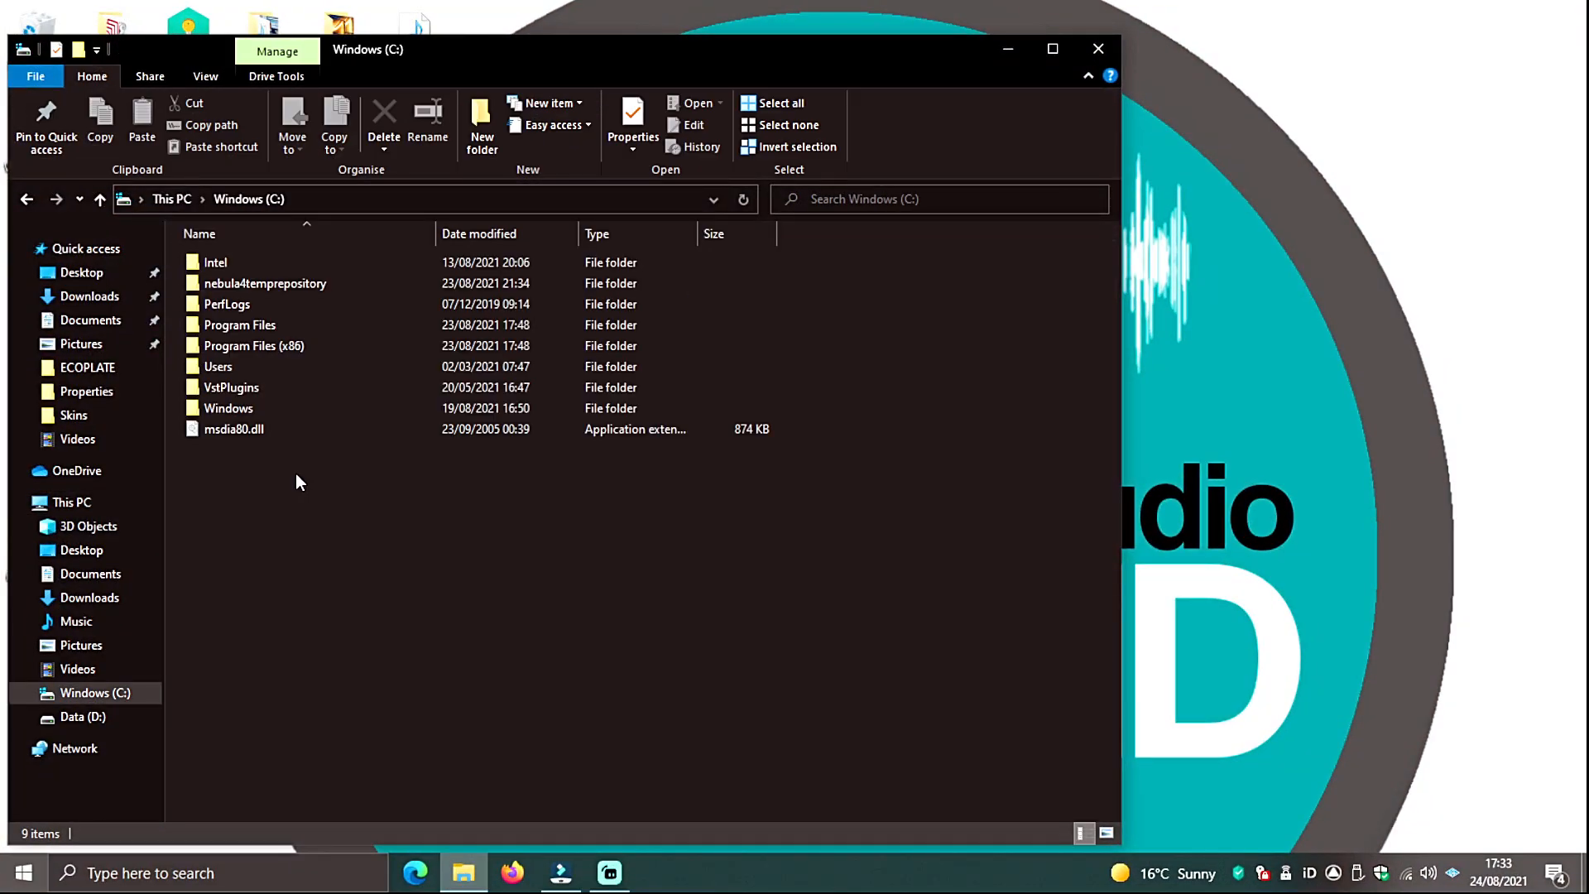
- Open the nebula4temprepository folder on Windows (C:)
{"action": "left_click", "coordinate": [215, 262]}
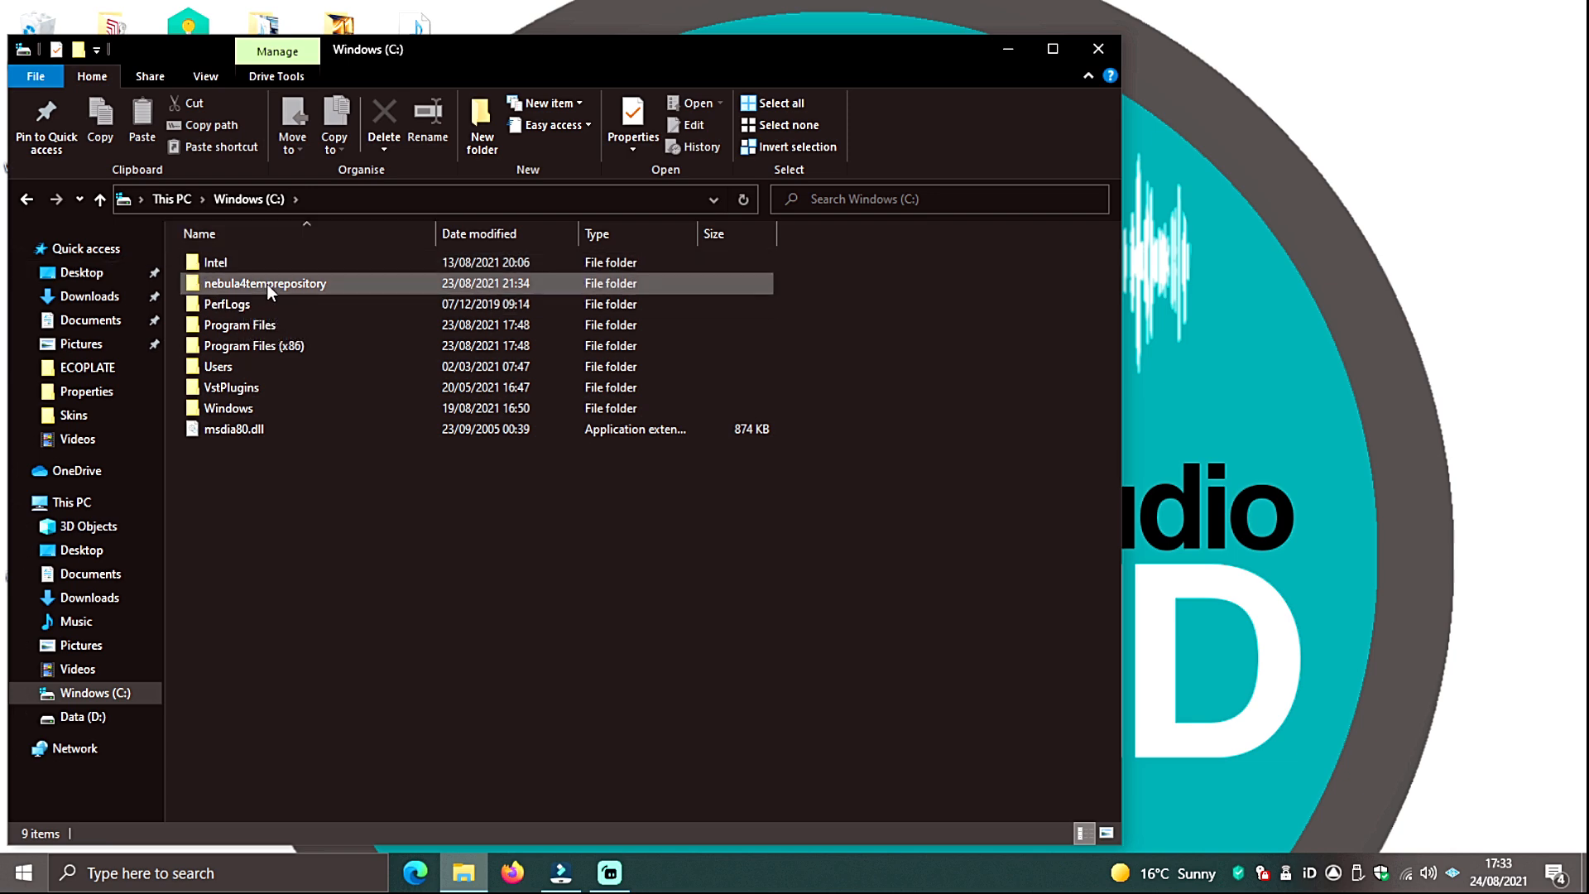
{"action": "double_click", "coordinate": [265, 283]}
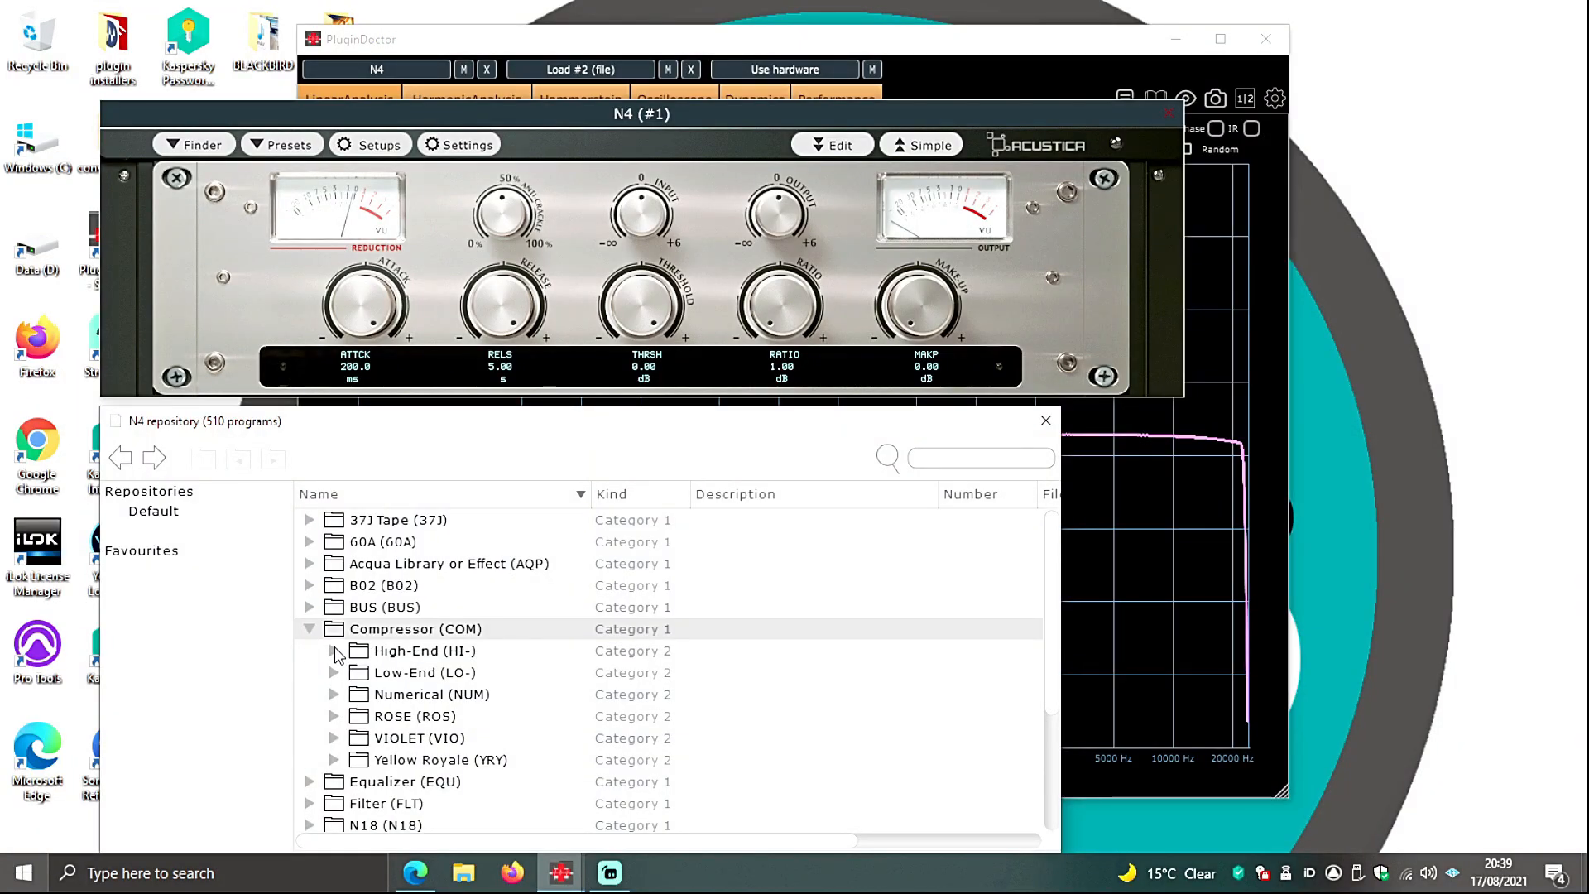
- Expand the High-End (HI-) compressor subcategory in the N4 repository
{"action": "left_click", "coordinate": [335, 651]}
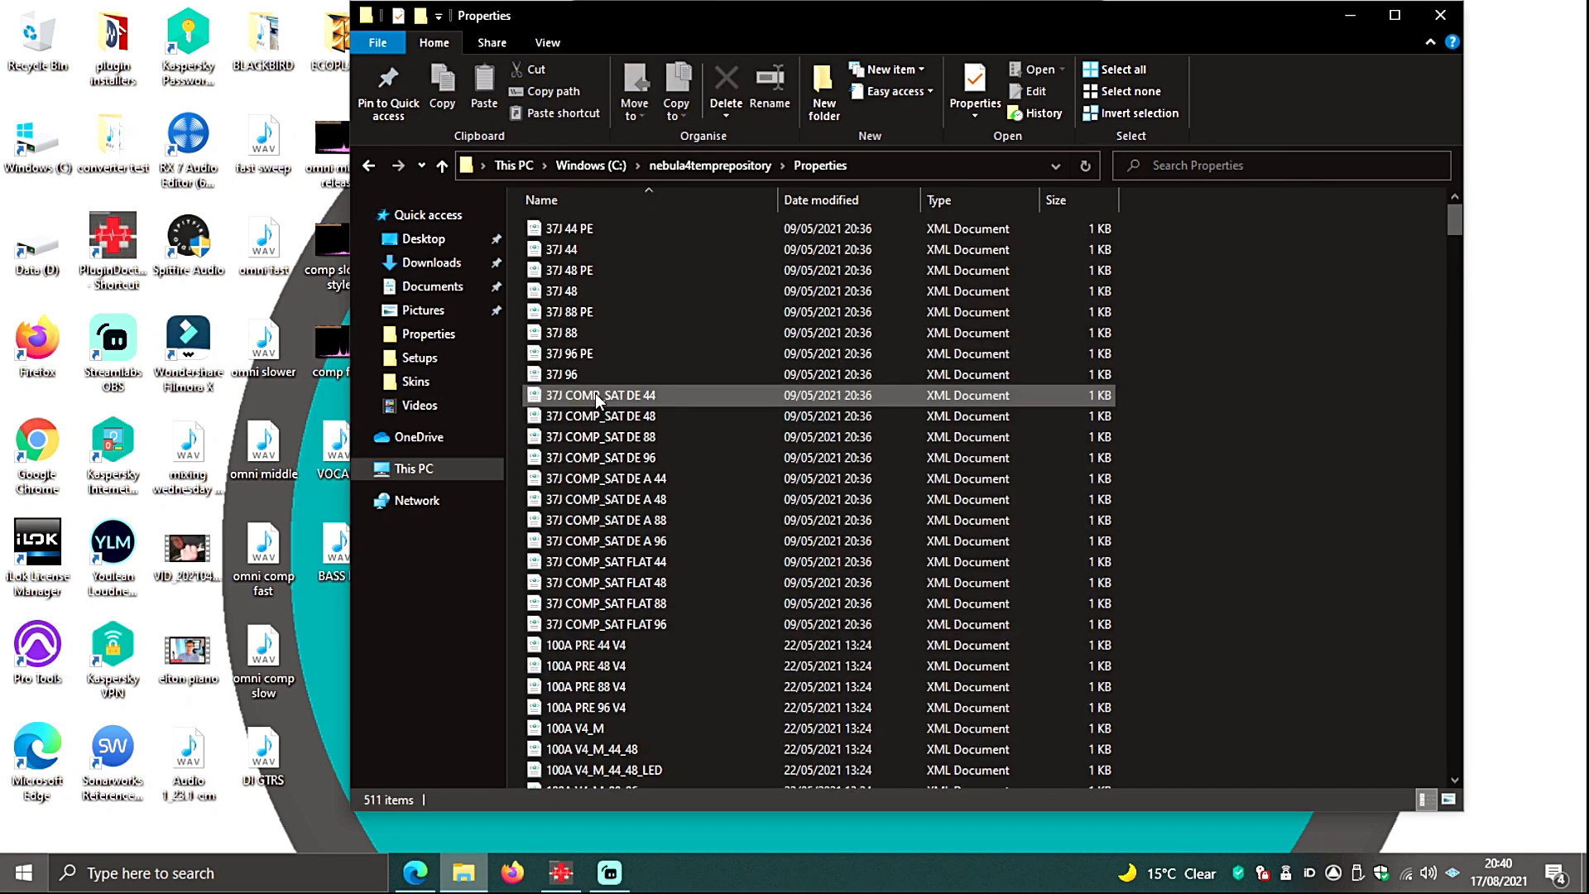
- Open RELS_BEING747COMP from the Properties folder with WordPad
{"action": "right_click", "coordinate": [575, 497]}
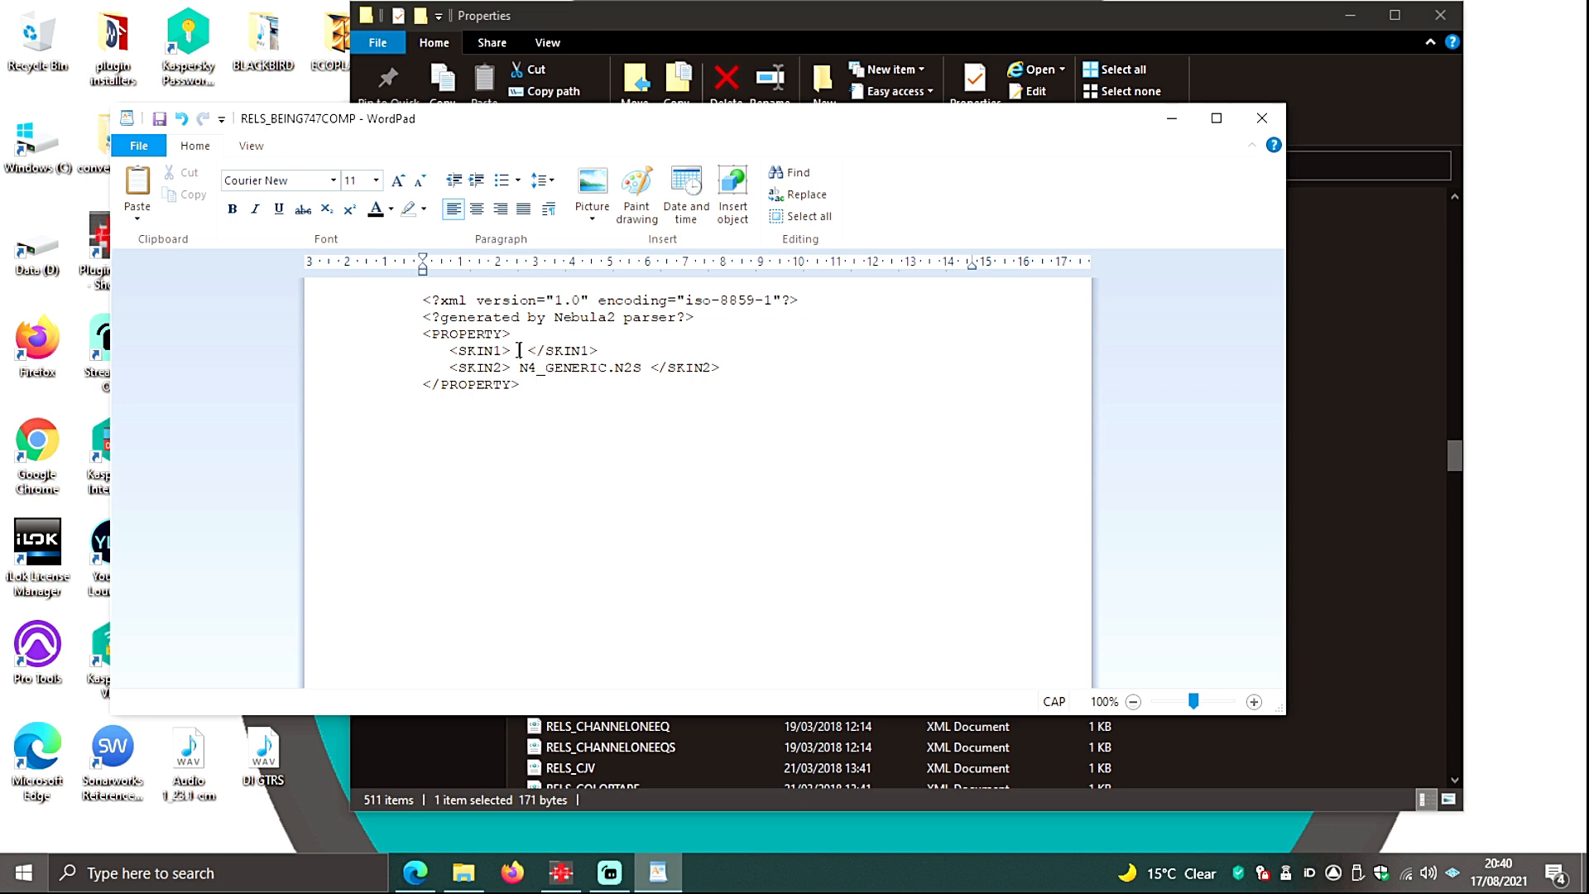
- Enter VR_BLACK.N2S as SKIN1 in RELS_BEING747COMP, then close WordPad
{"action": "type", "text": "VR_BLACK"}
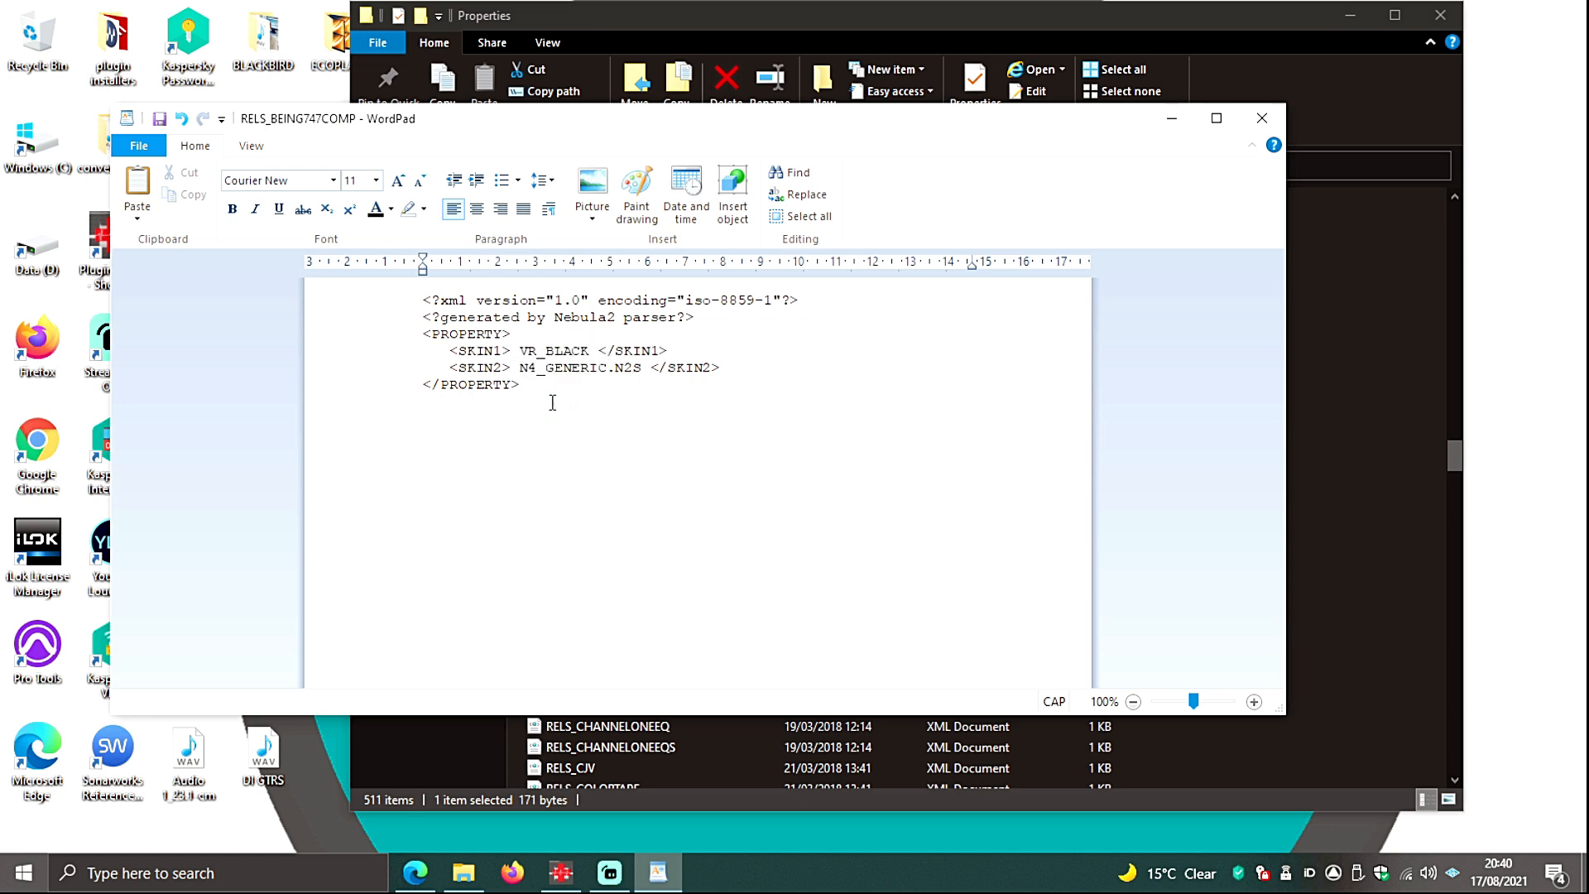
{"action": "left_click", "coordinate": [594, 351]}
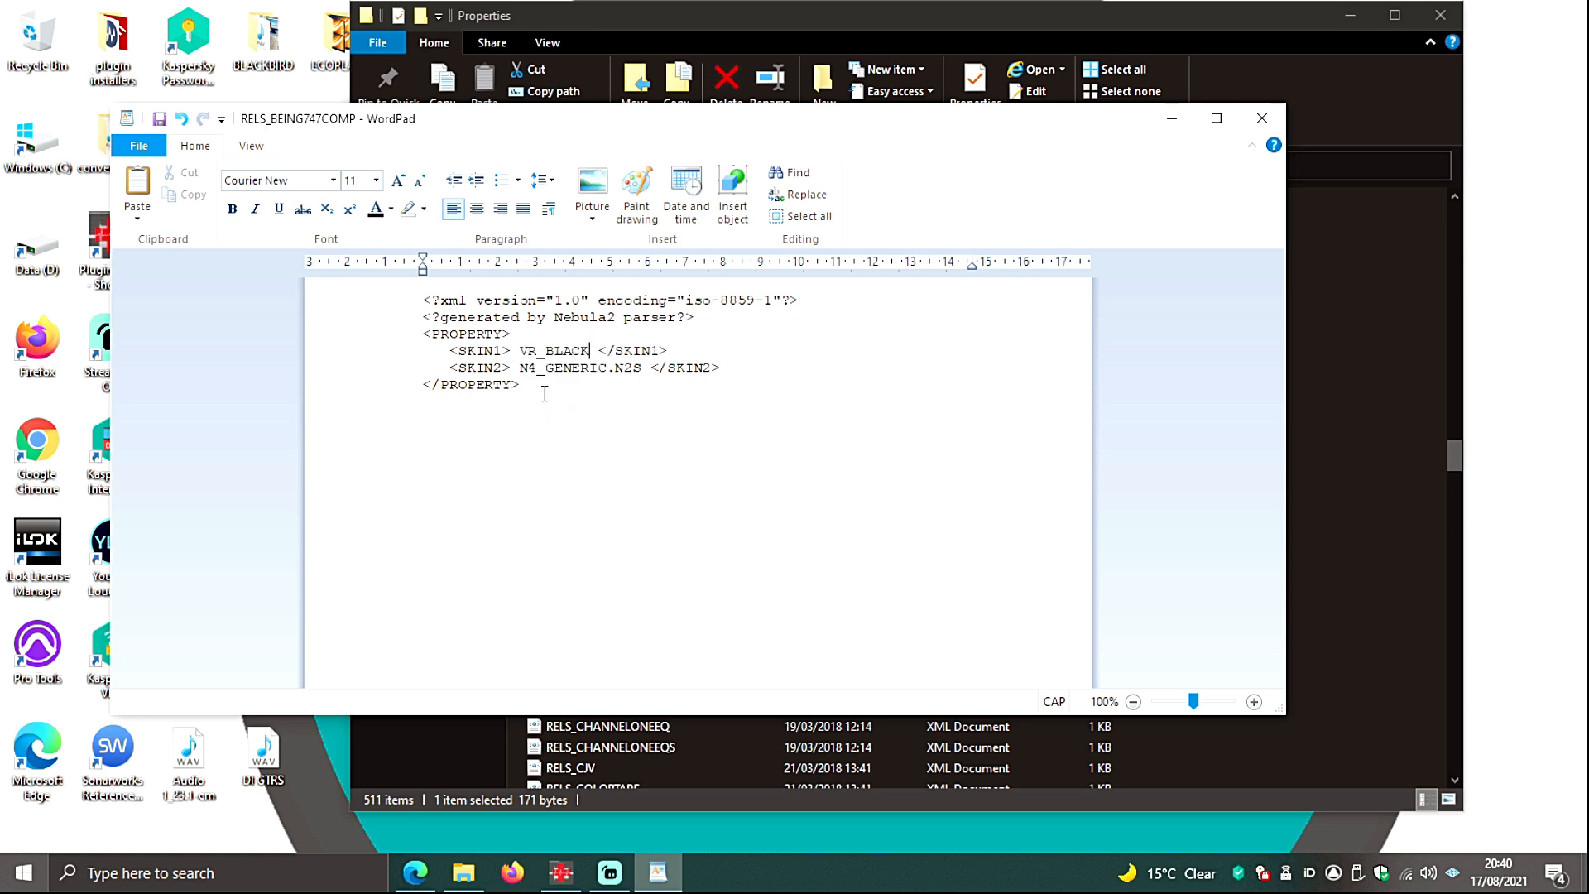
{"action": "type", "text": "."}
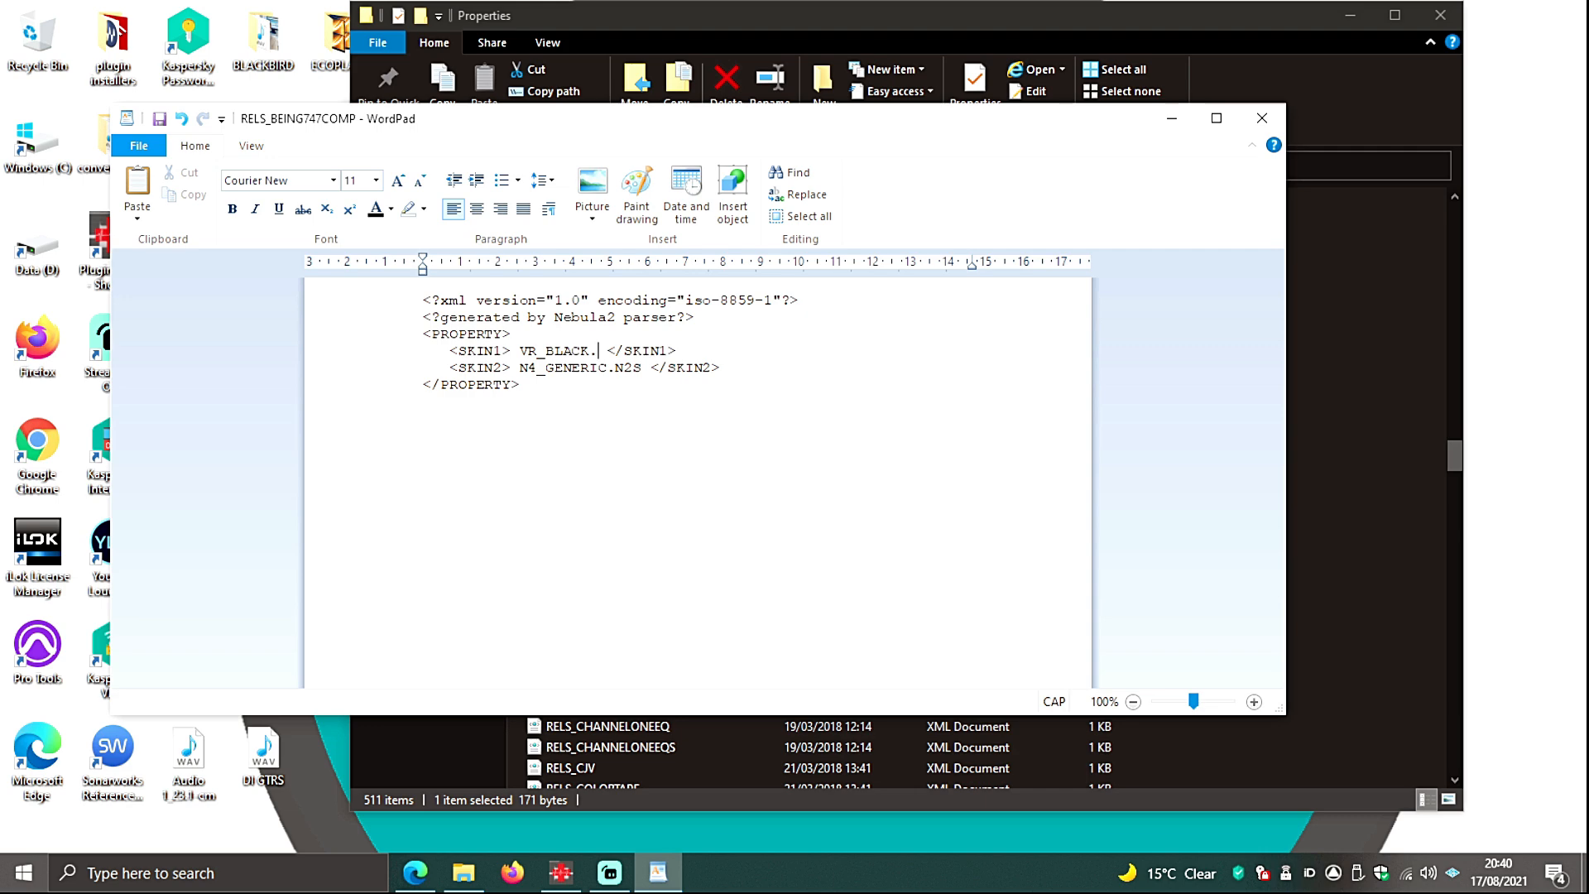
{"action": "type", "text": "N2S"}
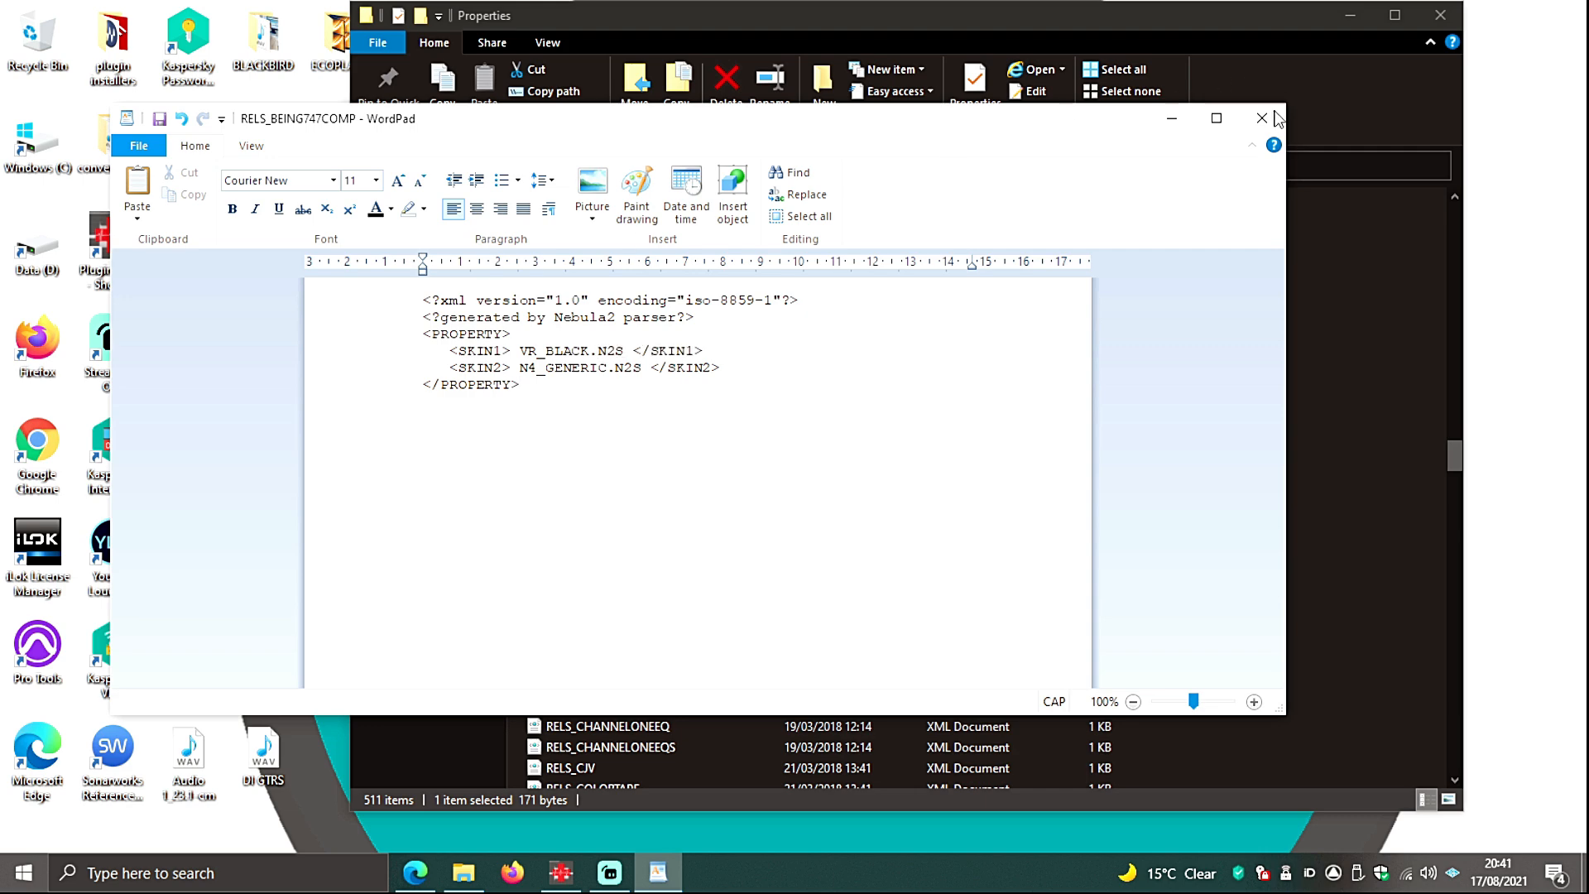
{"action": "left_click", "coordinate": [1260, 119]}
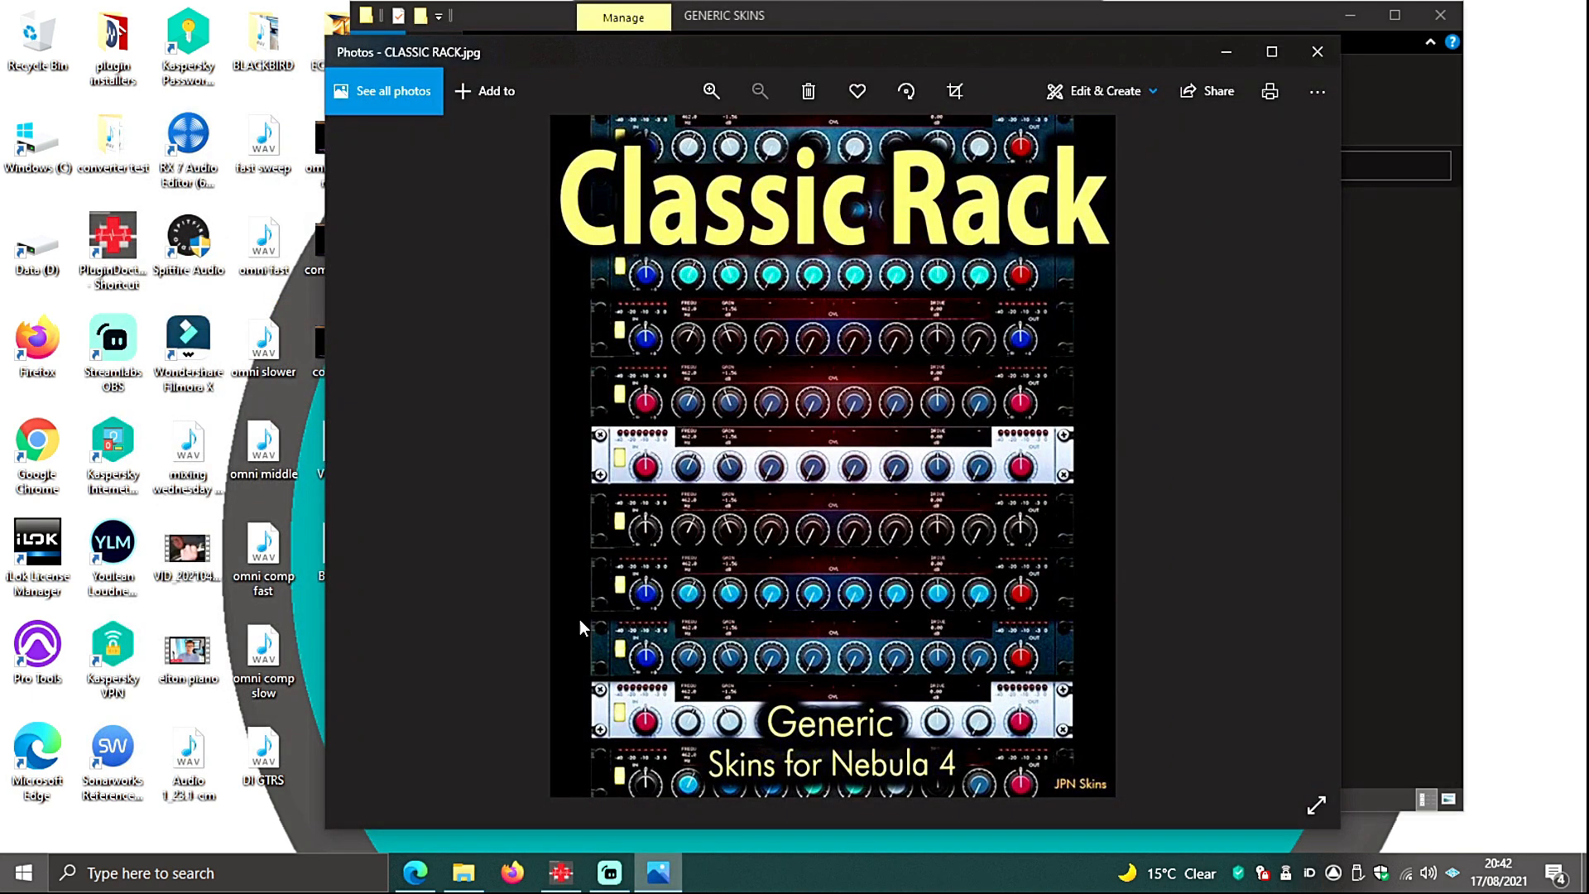
- Close the Classic Rack preview and extract the CLASSIC.rar skin files from GENERIC SKINS
{"action": "left_click", "coordinate": [1316, 51]}
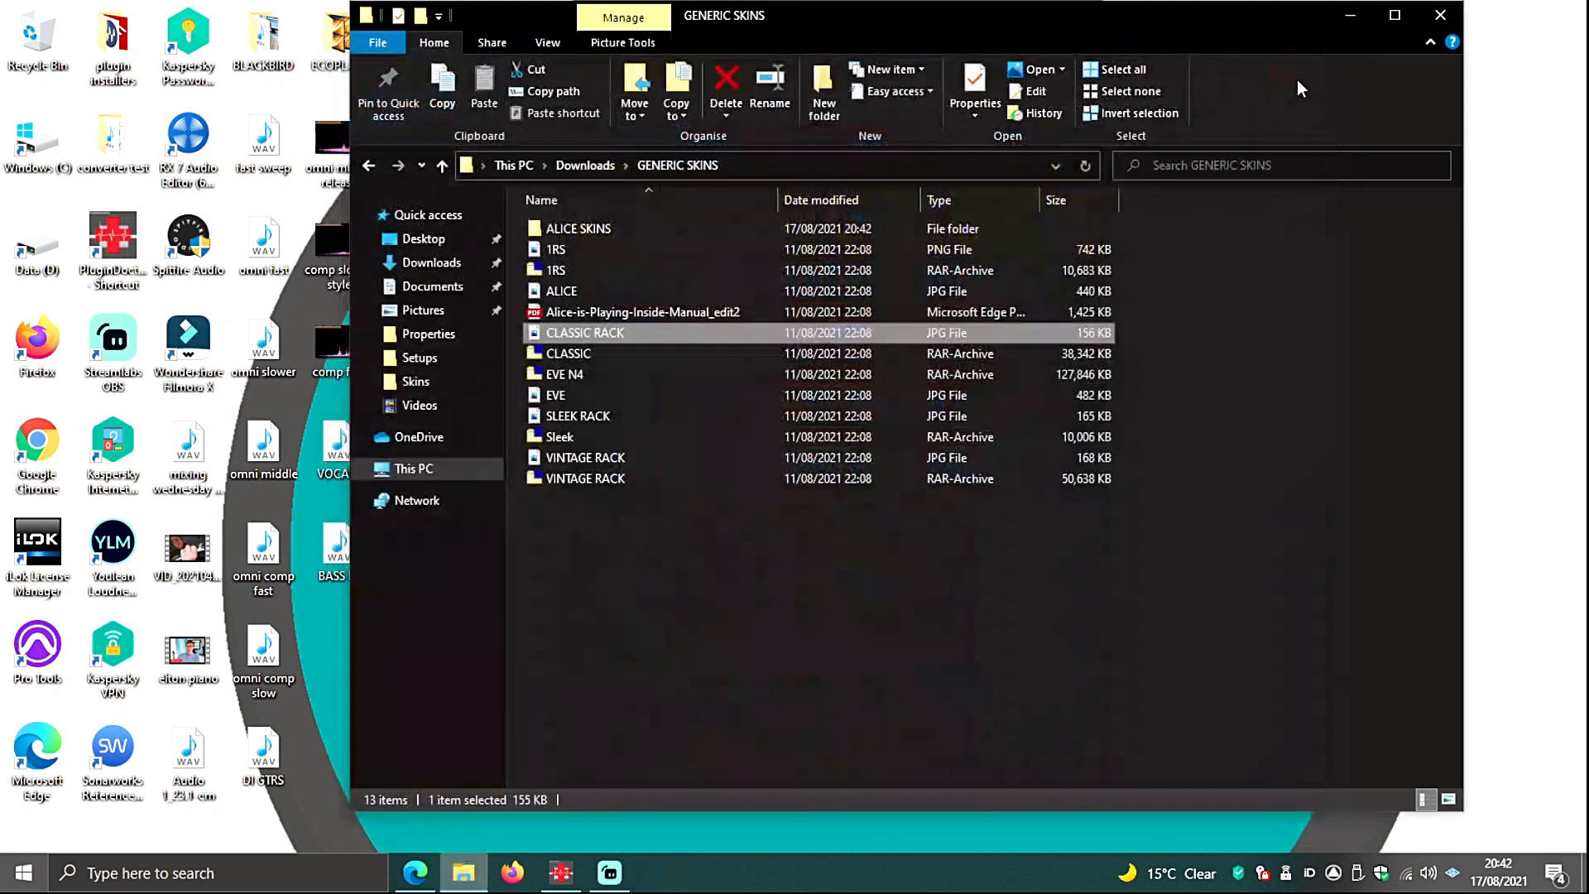
{"action": "mouse_move", "coordinate": [570, 353]}
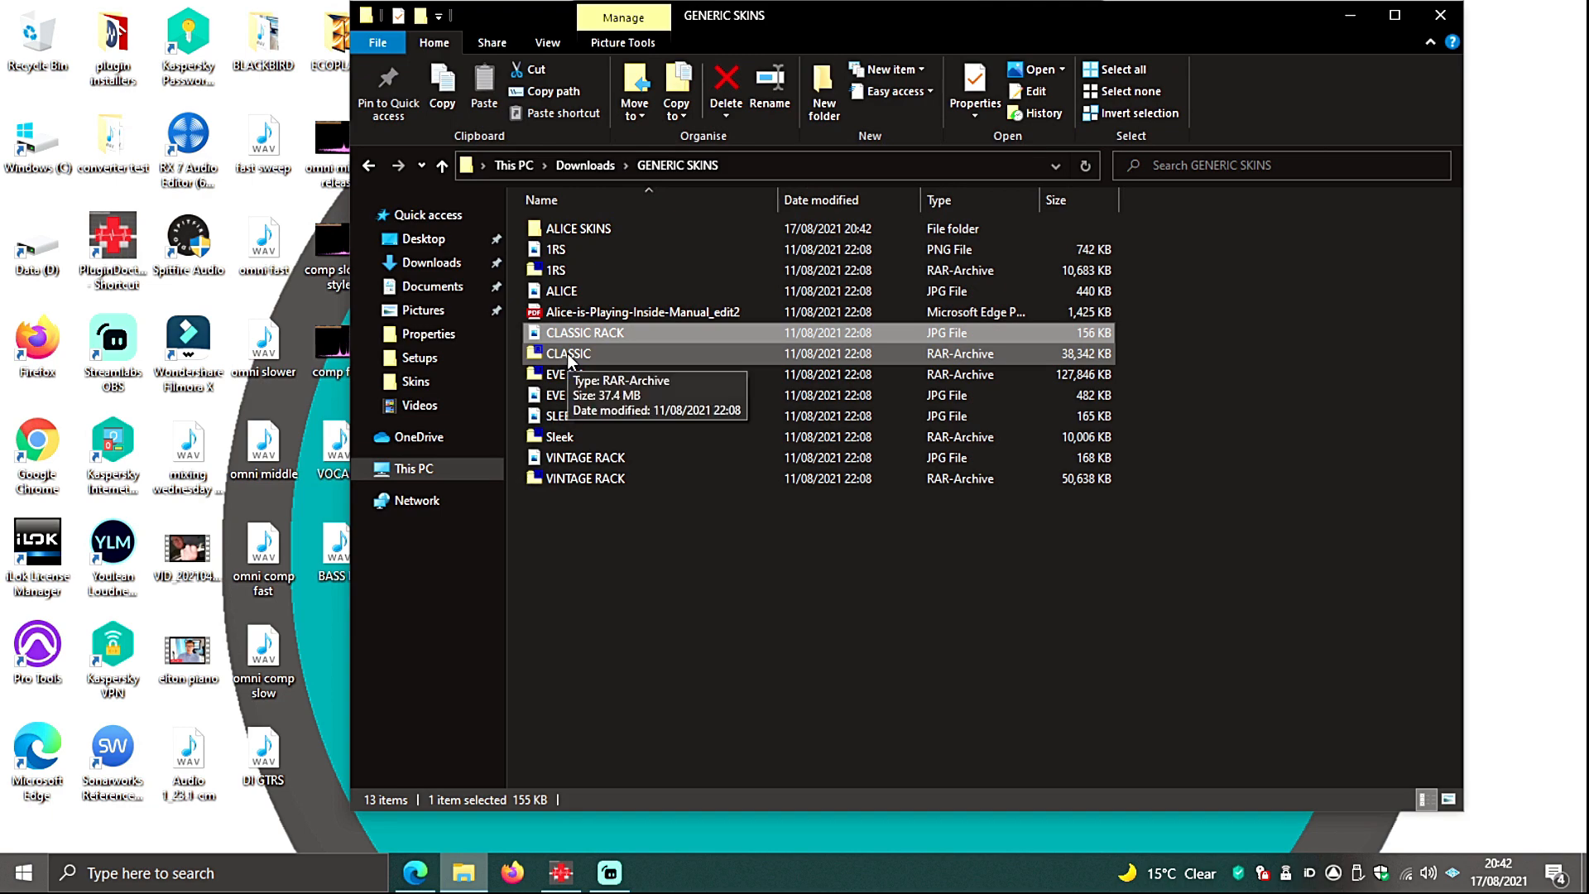
{"action": "double_click", "coordinate": [568, 353]}
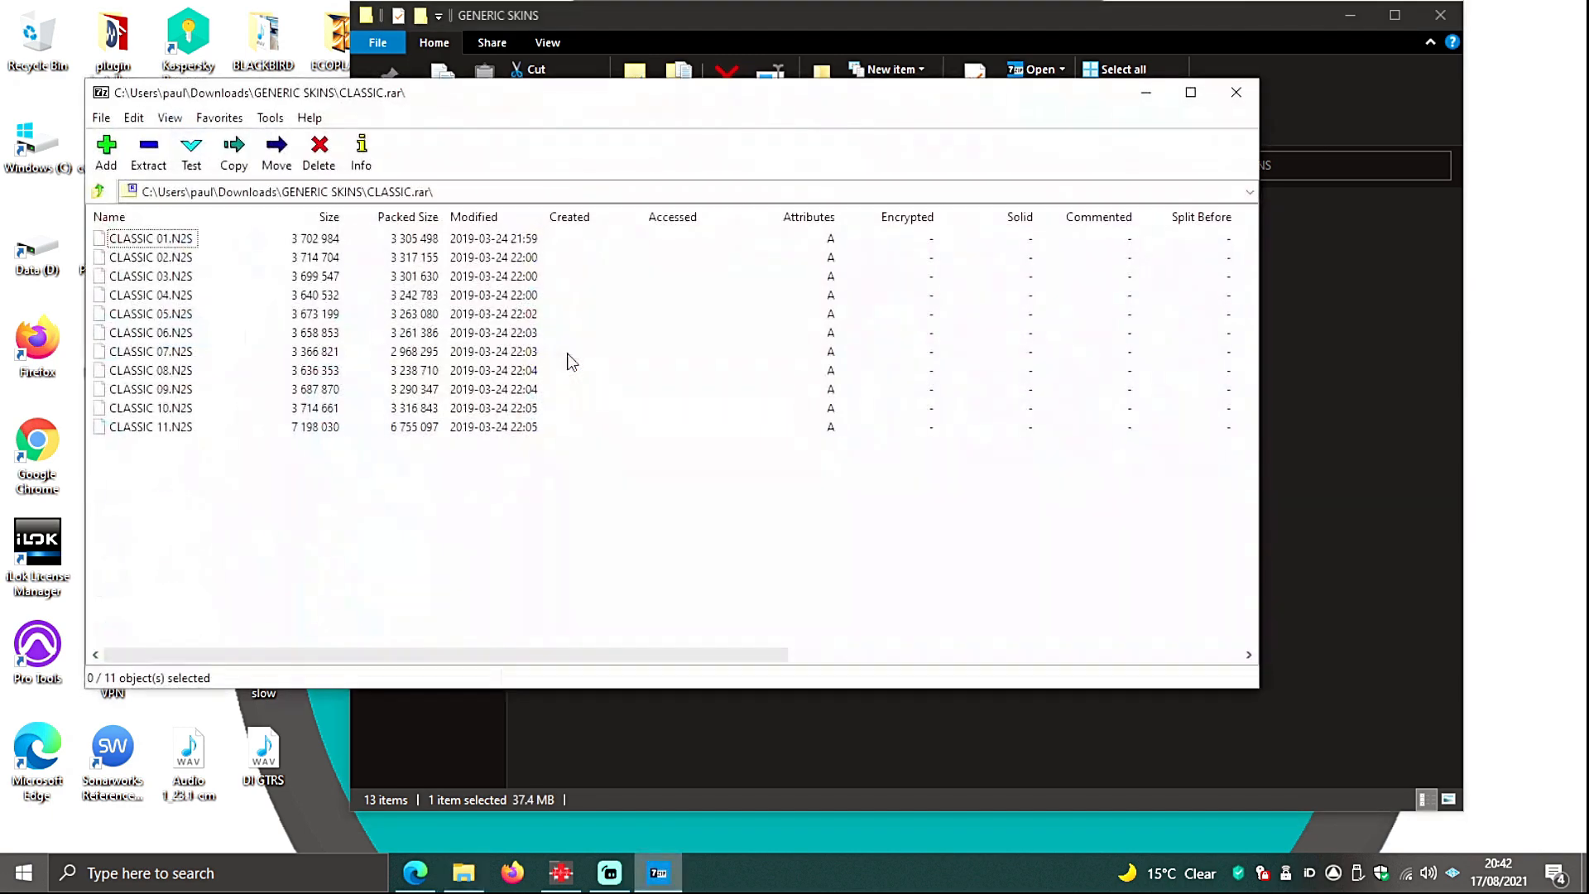
{"action": "left_click", "coordinate": [1230, 92]}
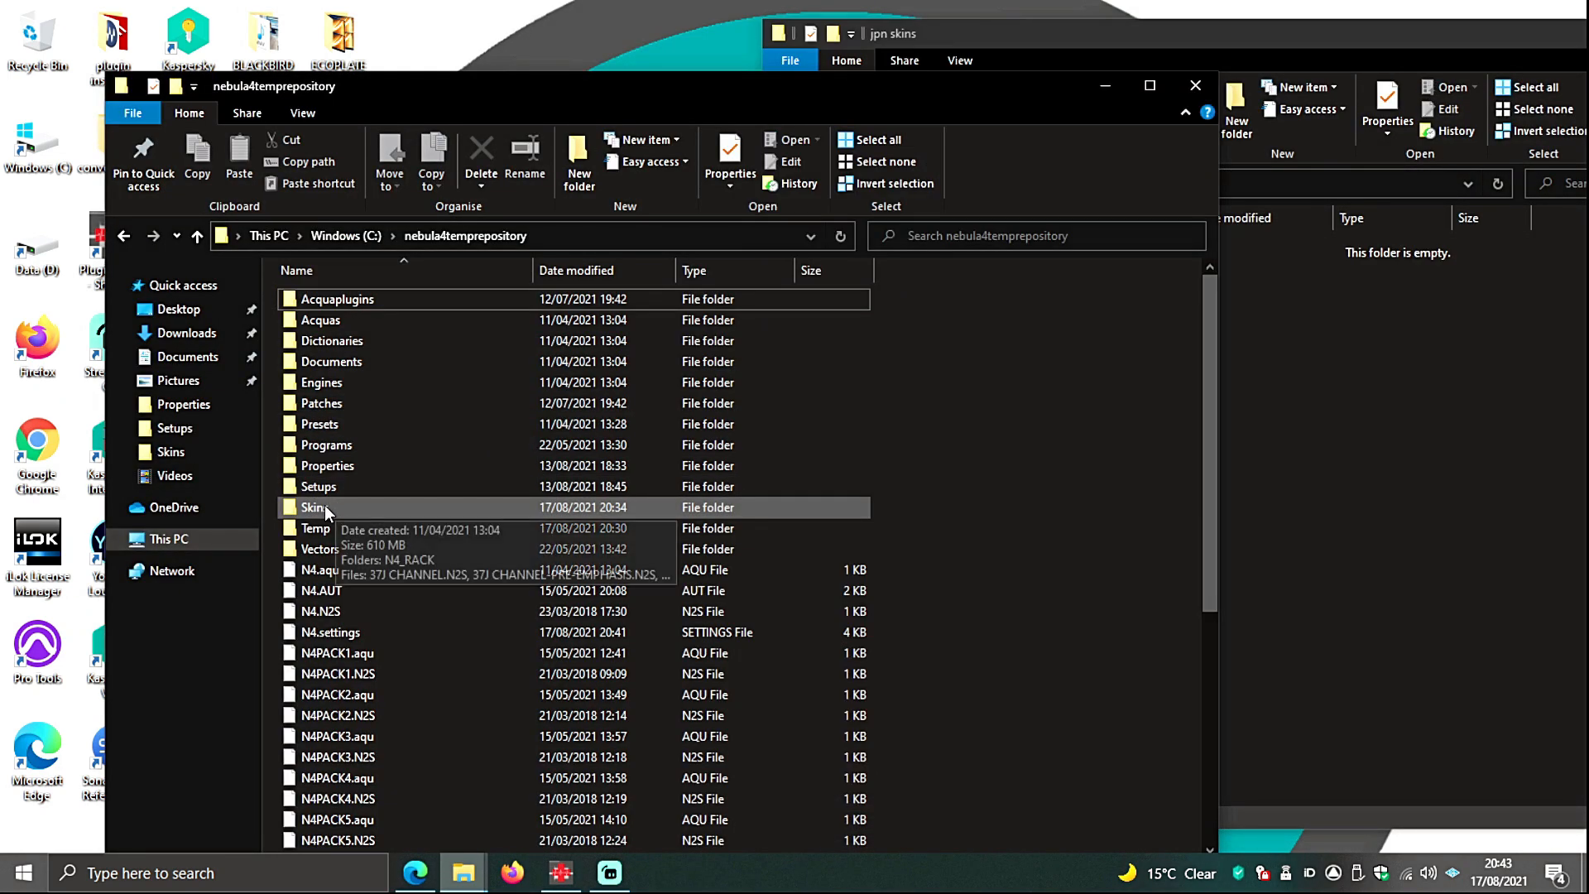
- Copy the CLASSIC 06.N2S file name from the repository's Skins folder
{"action": "double_click", "coordinate": [315, 507]}
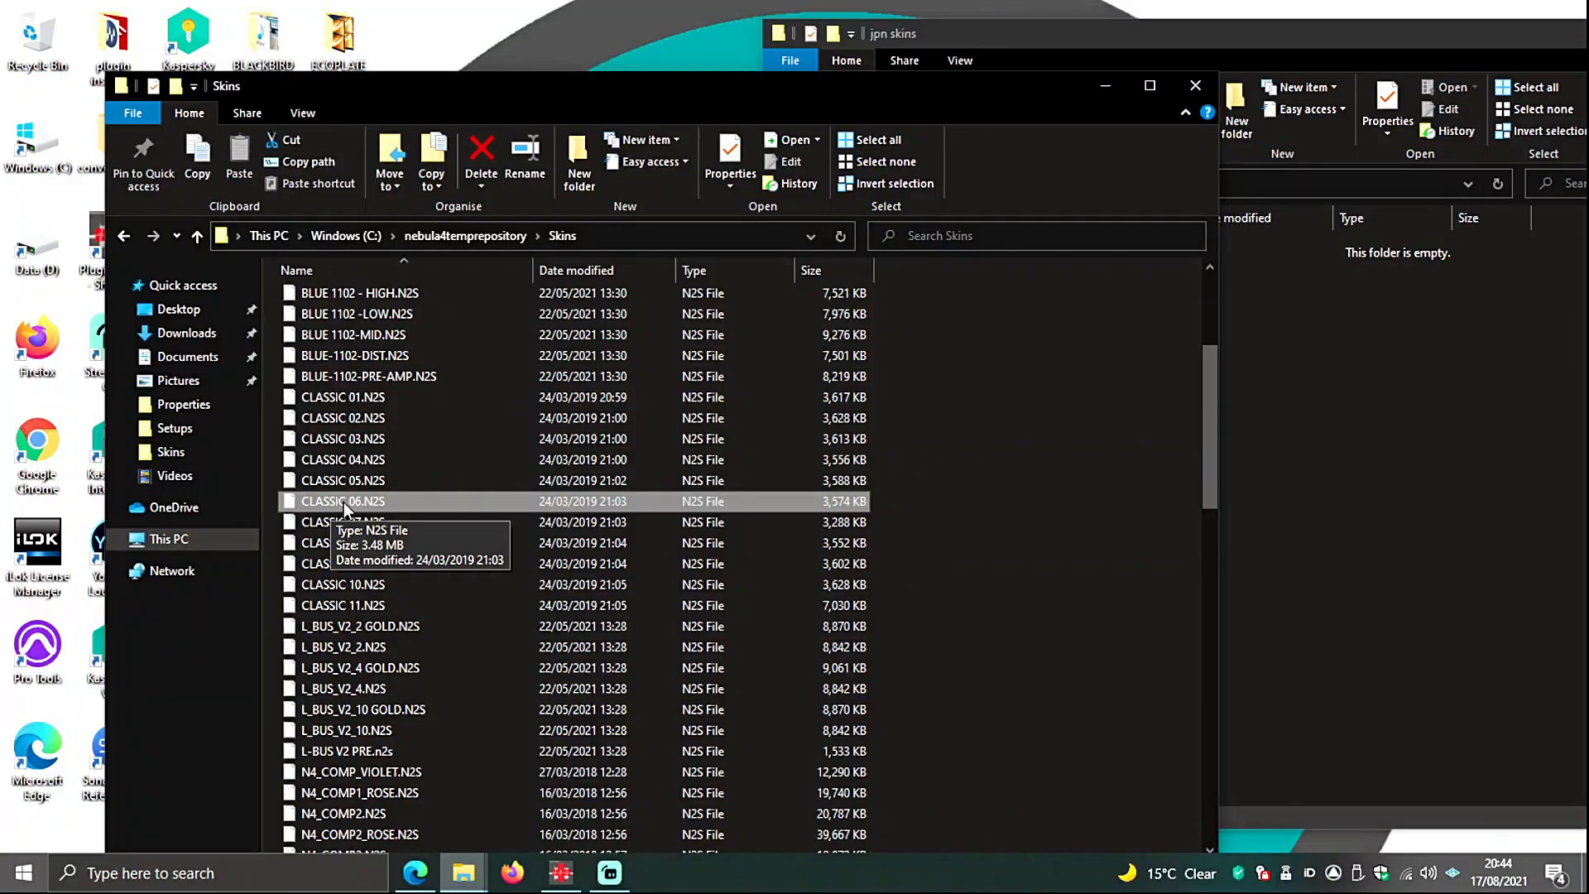
{"action": "right_click", "coordinate": [339, 501]}
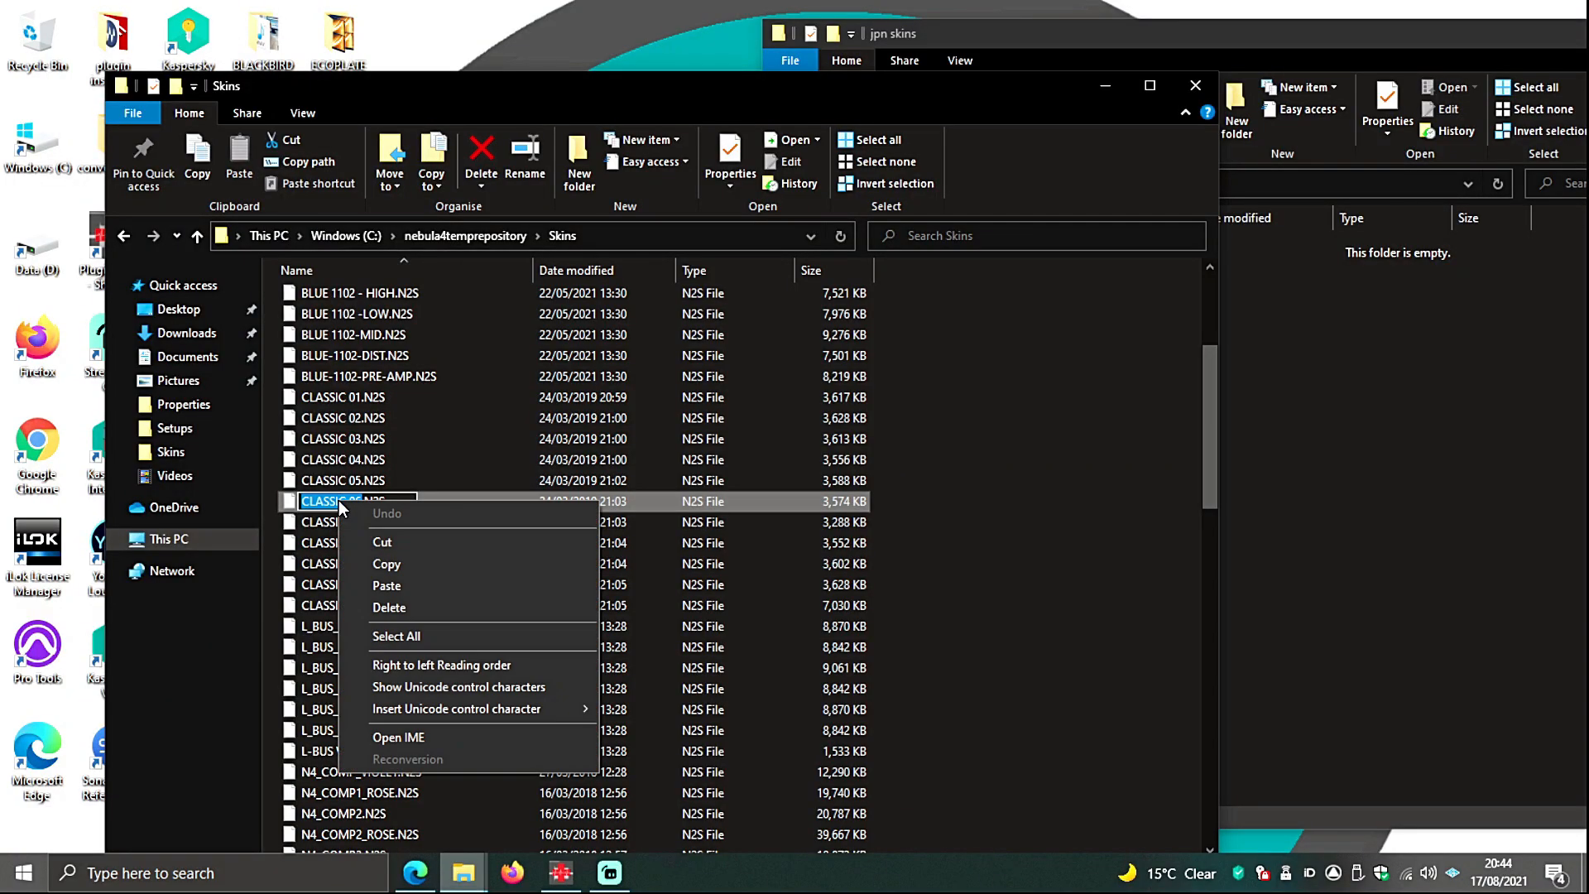
{"action": "mouse_move", "coordinate": [398, 569]}
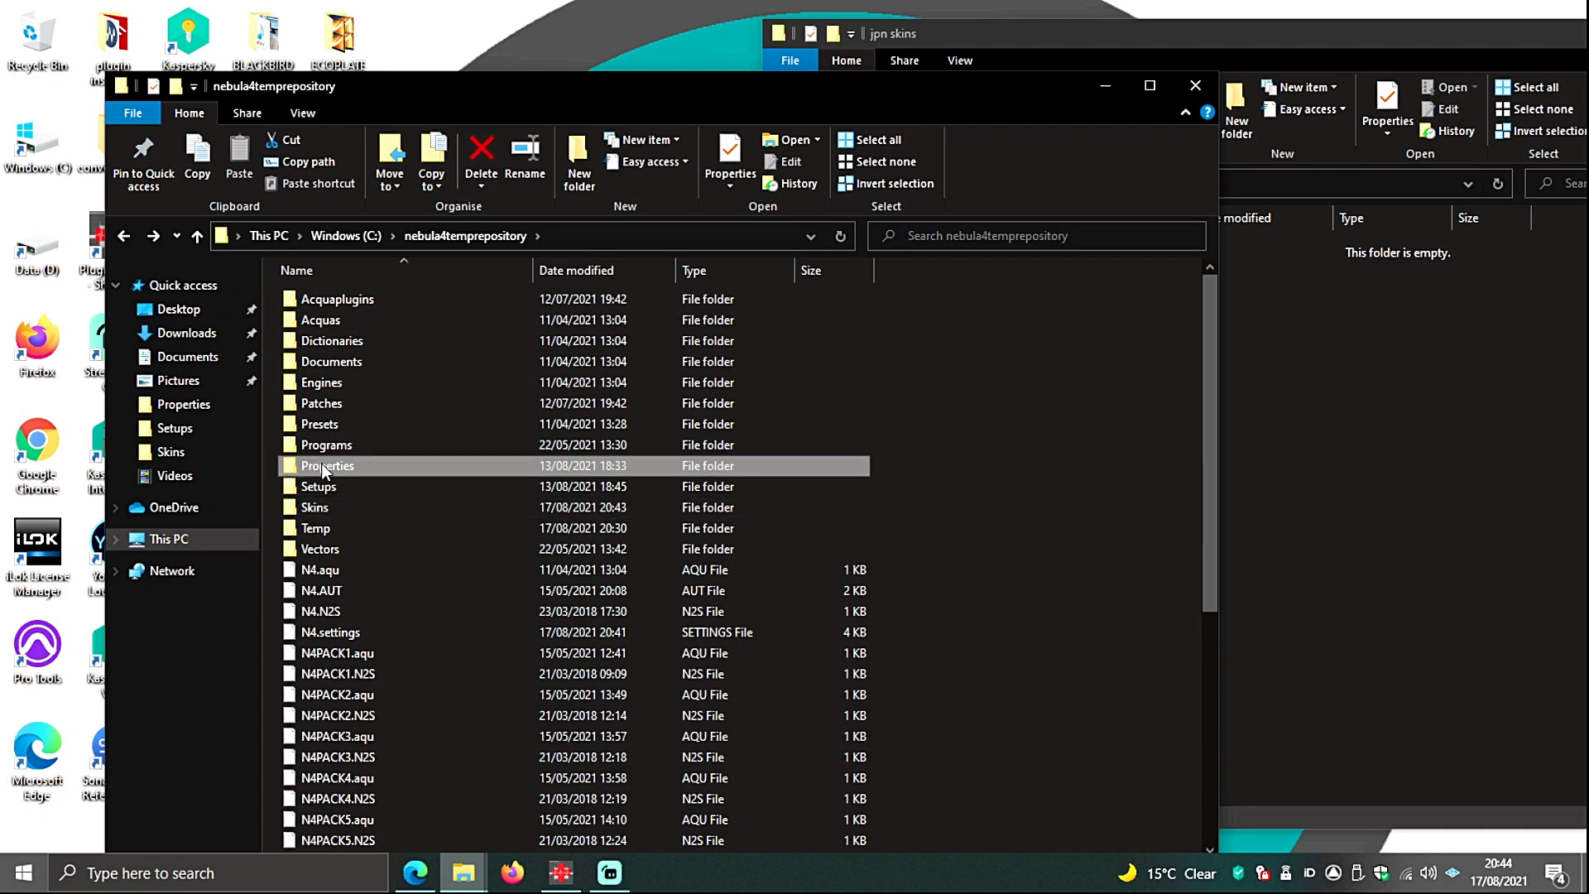
- Open RELS_FATFUNK4K from the Properties folder in WordPad
{"action": "double_click", "coordinate": [326, 466]}
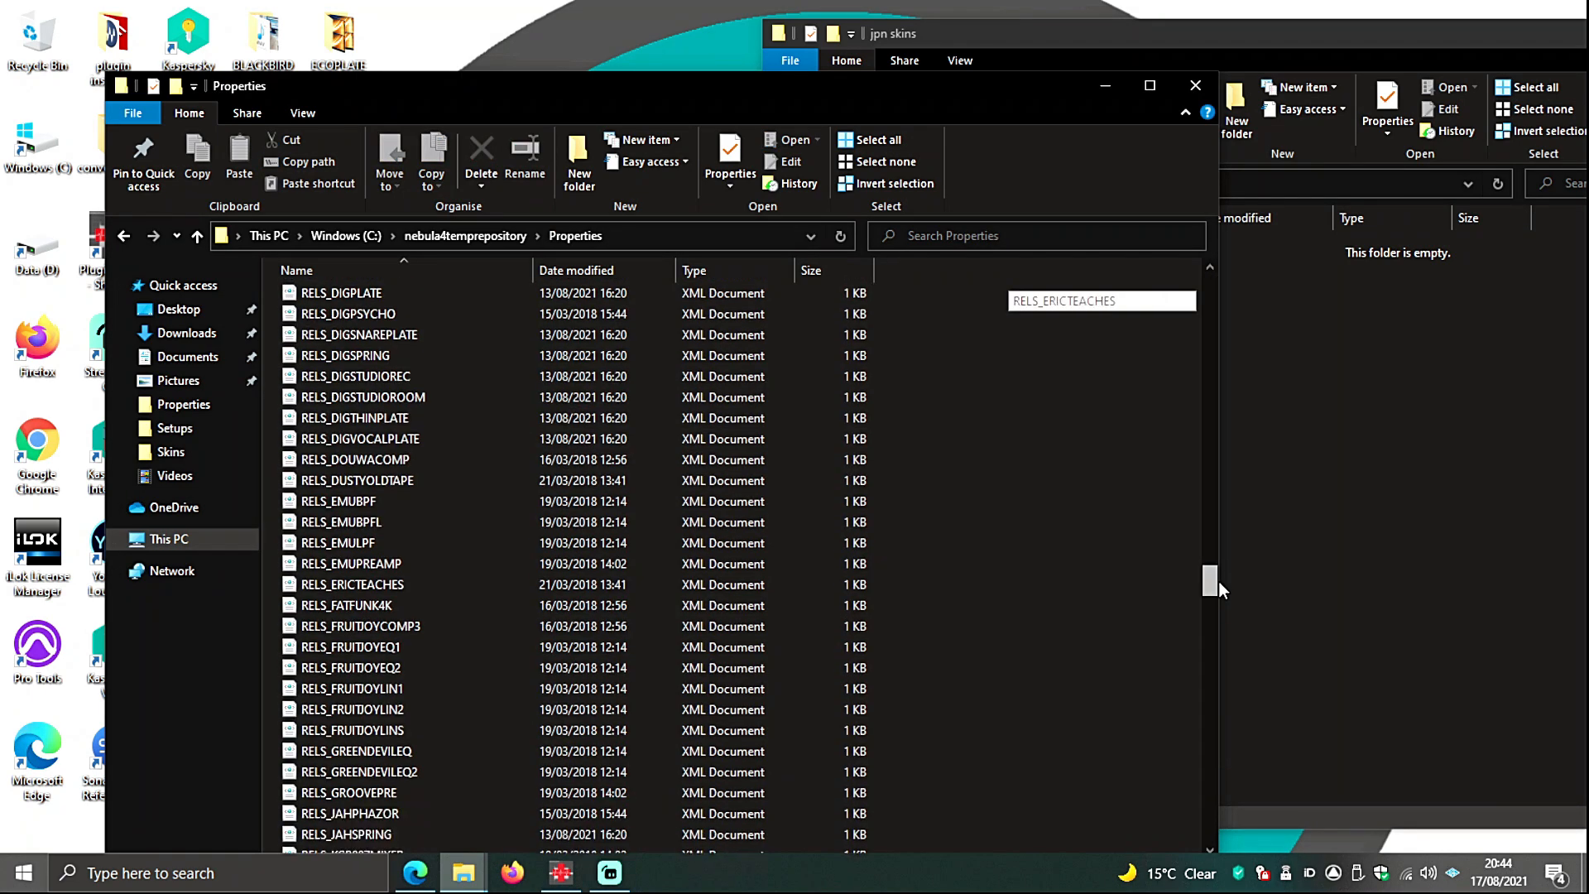
{"action": "scroll", "scroll_direction": "down", "scroll_amount": 3}
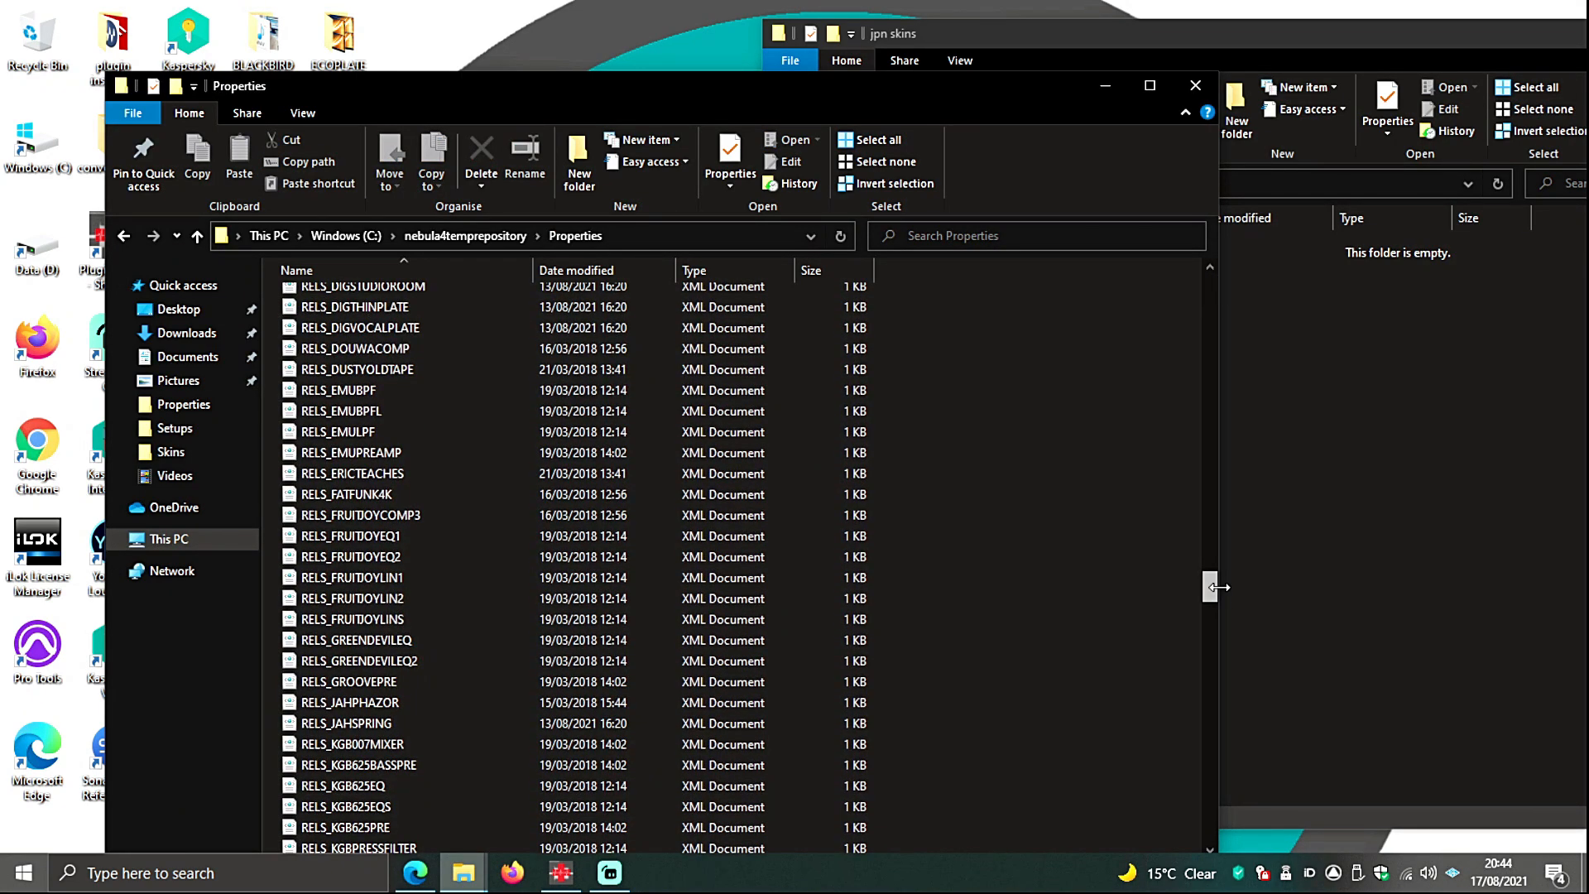
{"action": "right_click", "coordinate": [346, 494]}
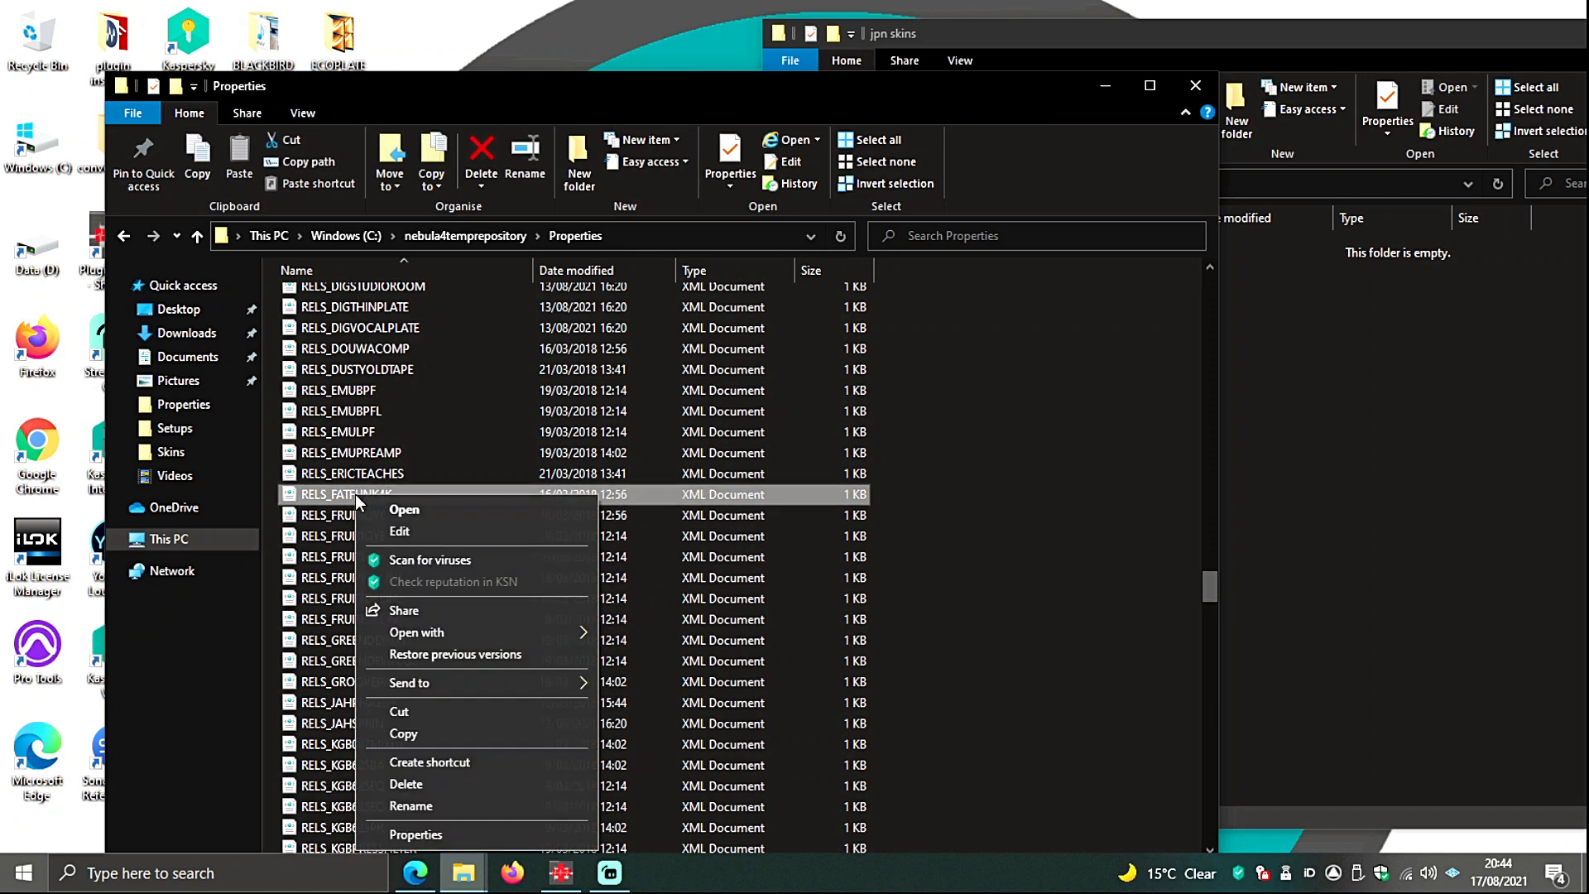
{"action": "mouse_move", "coordinate": [533, 626]}
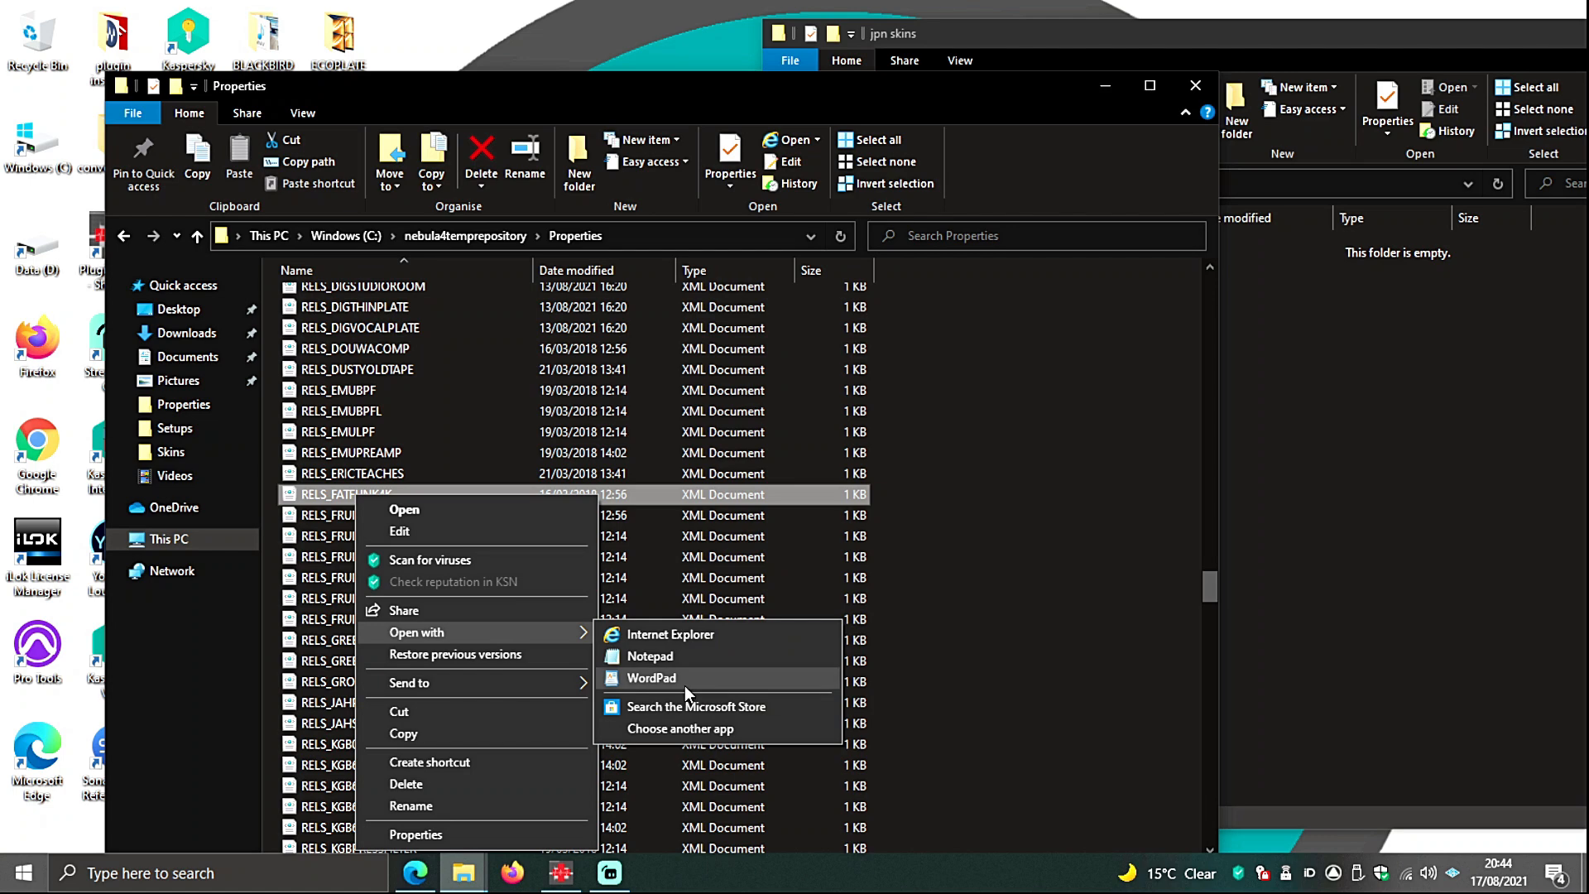
{"action": "left_click", "coordinate": [649, 678]}
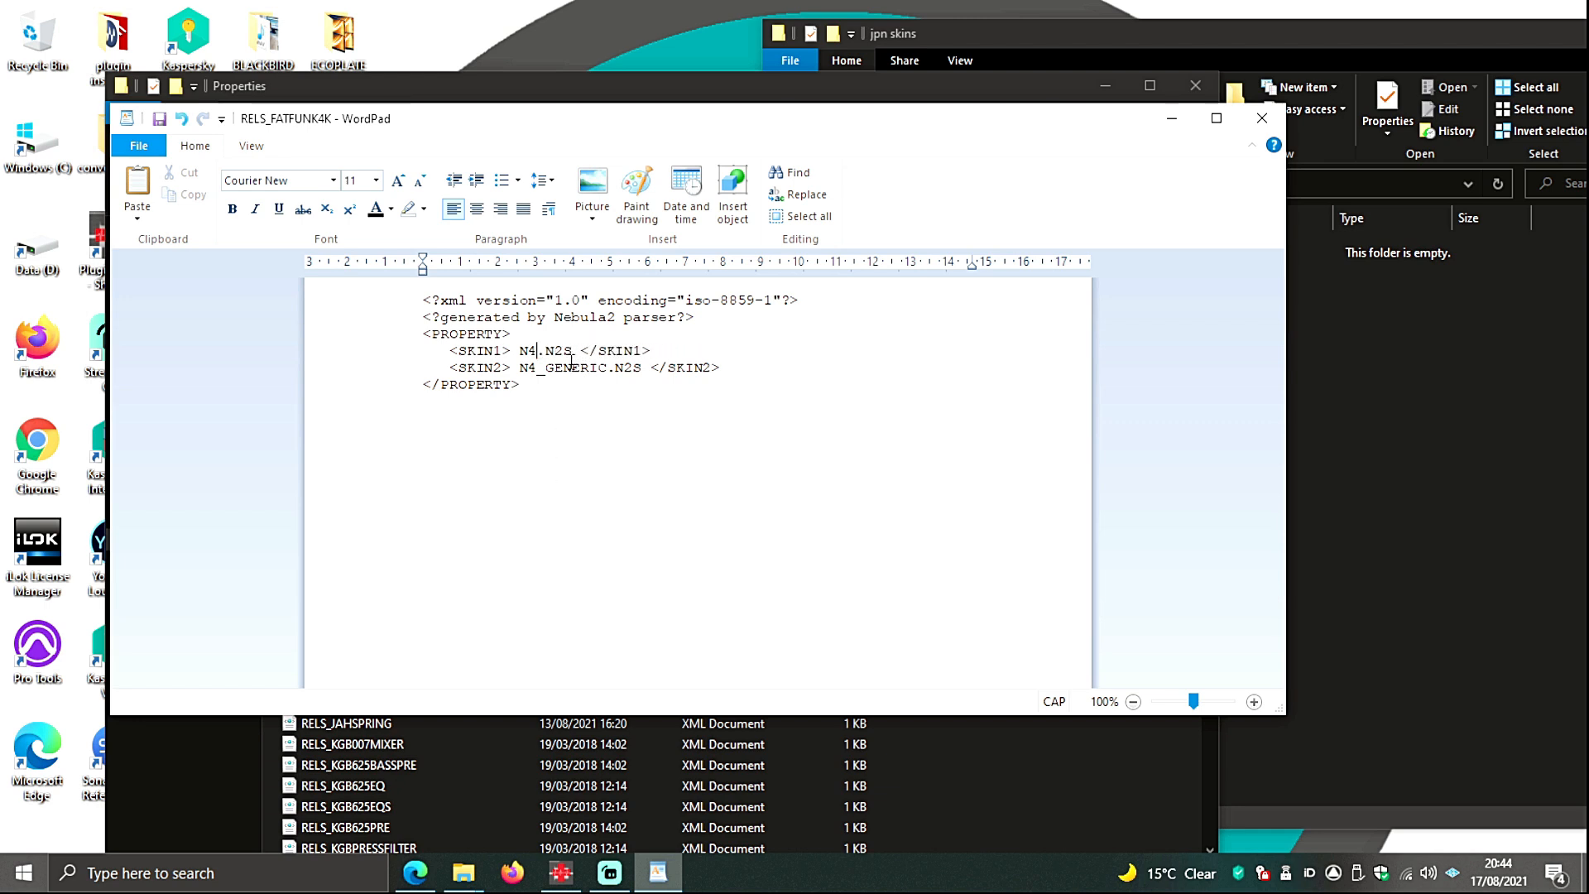
- Replace SKIN1's N4.N2S with CLASSIC 06.N2S in RELS_FATFUNK4K and save
{"action": "key", "text": "BackSpace"}
{"action": "type", "text": "CLASSIC 06"}
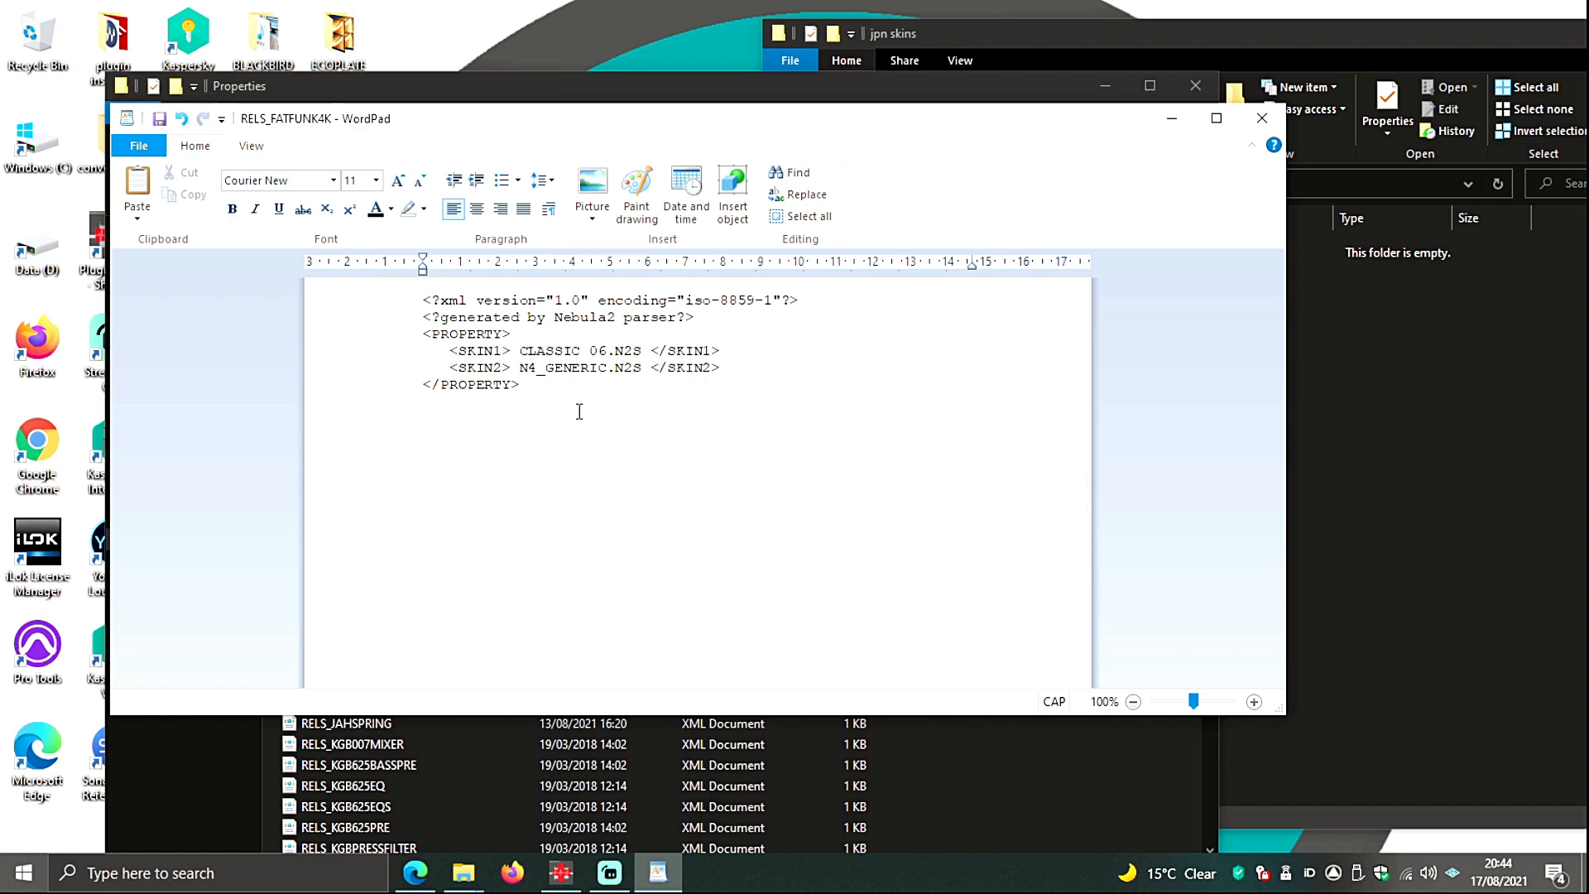
{"action": "left_click", "coordinate": [1262, 118]}
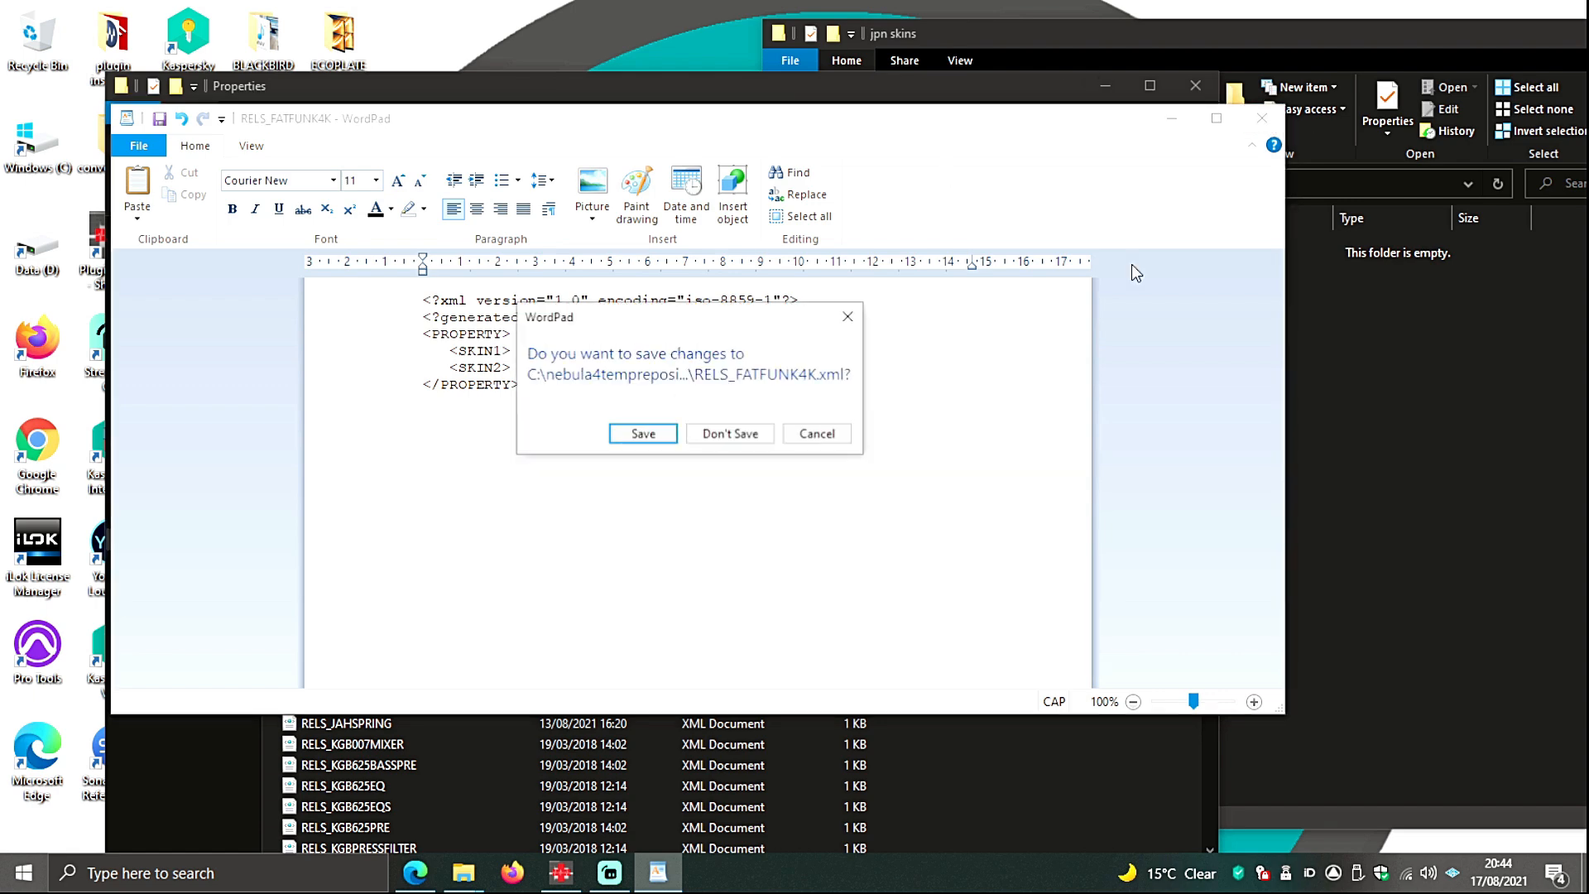
{"action": "left_click", "coordinate": [730, 433]}
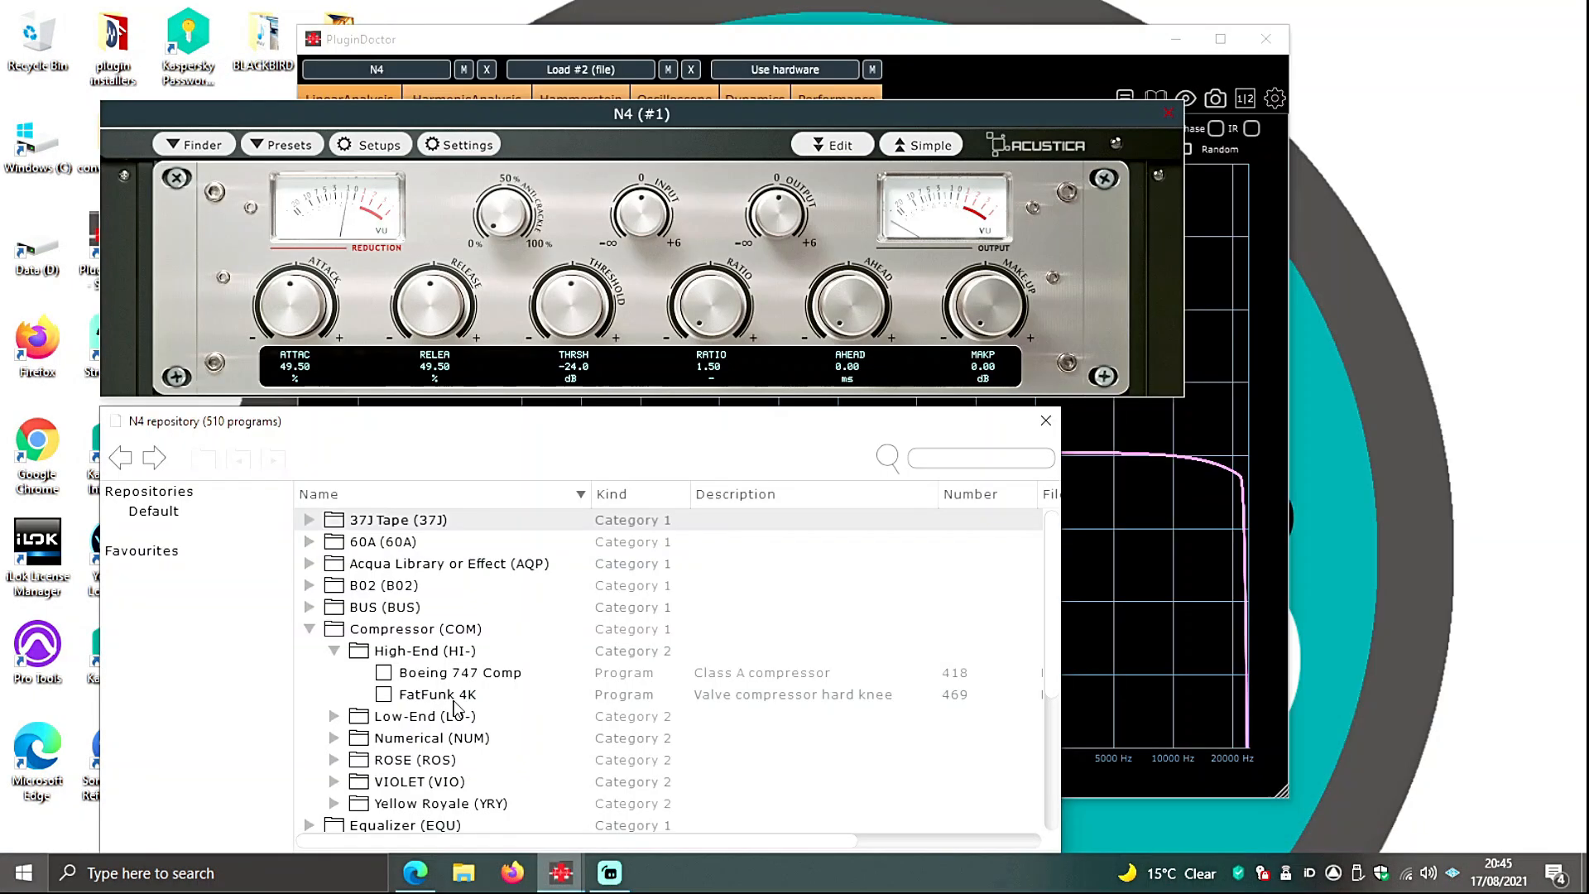
- Load FatFunk 4K from Compressor > High-End, showing the CLASSIC rack skin
{"action": "double_click", "coordinate": [439, 694]}
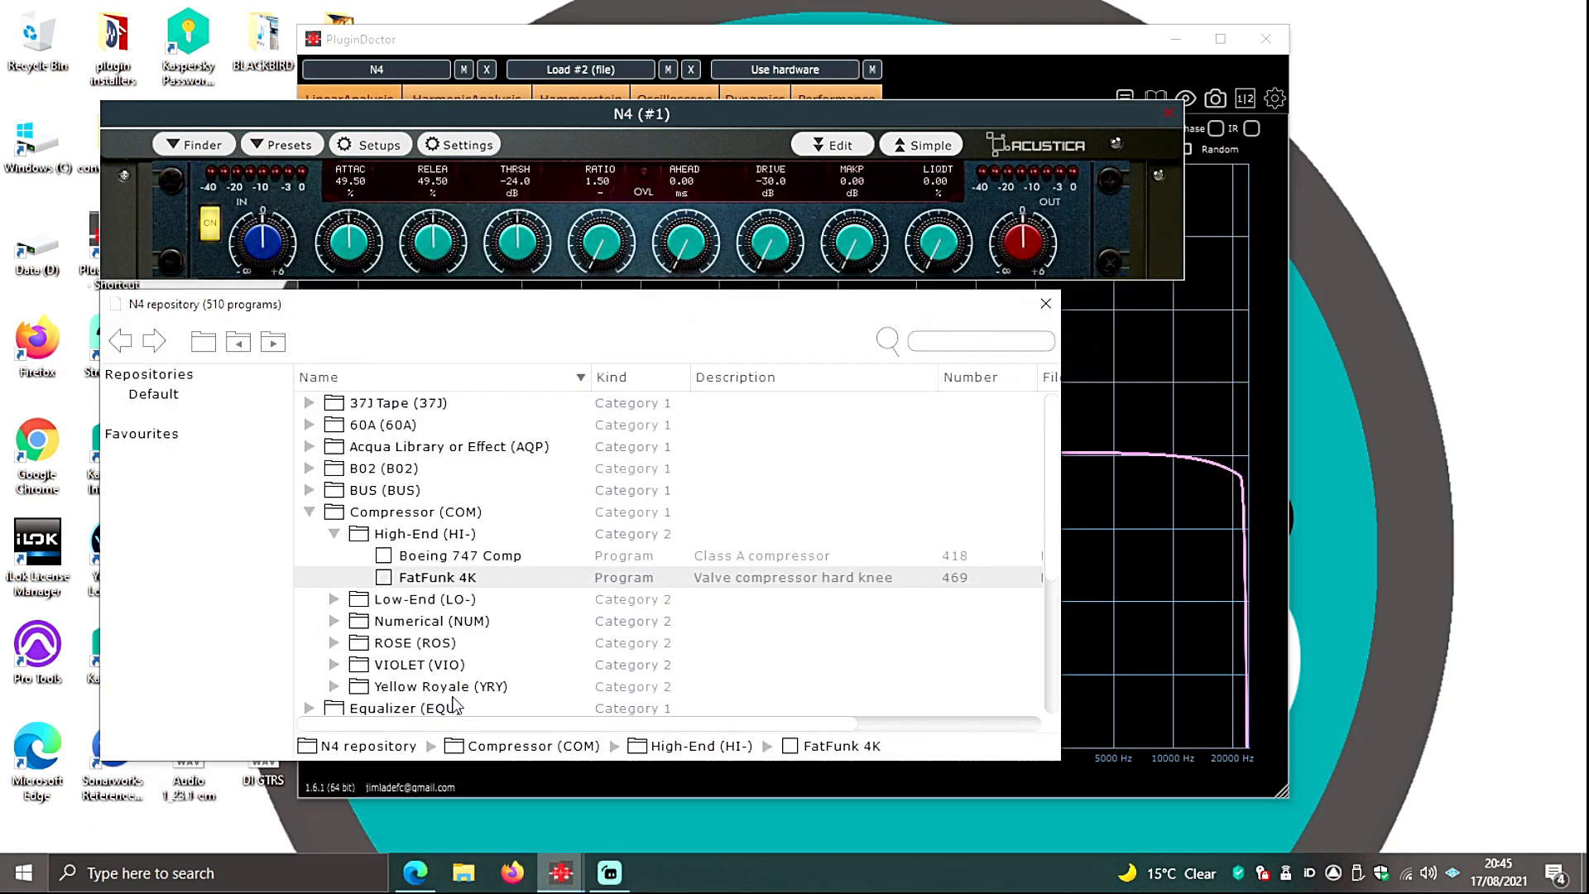
{"action": "mouse_move", "coordinate": [1088, 263]}
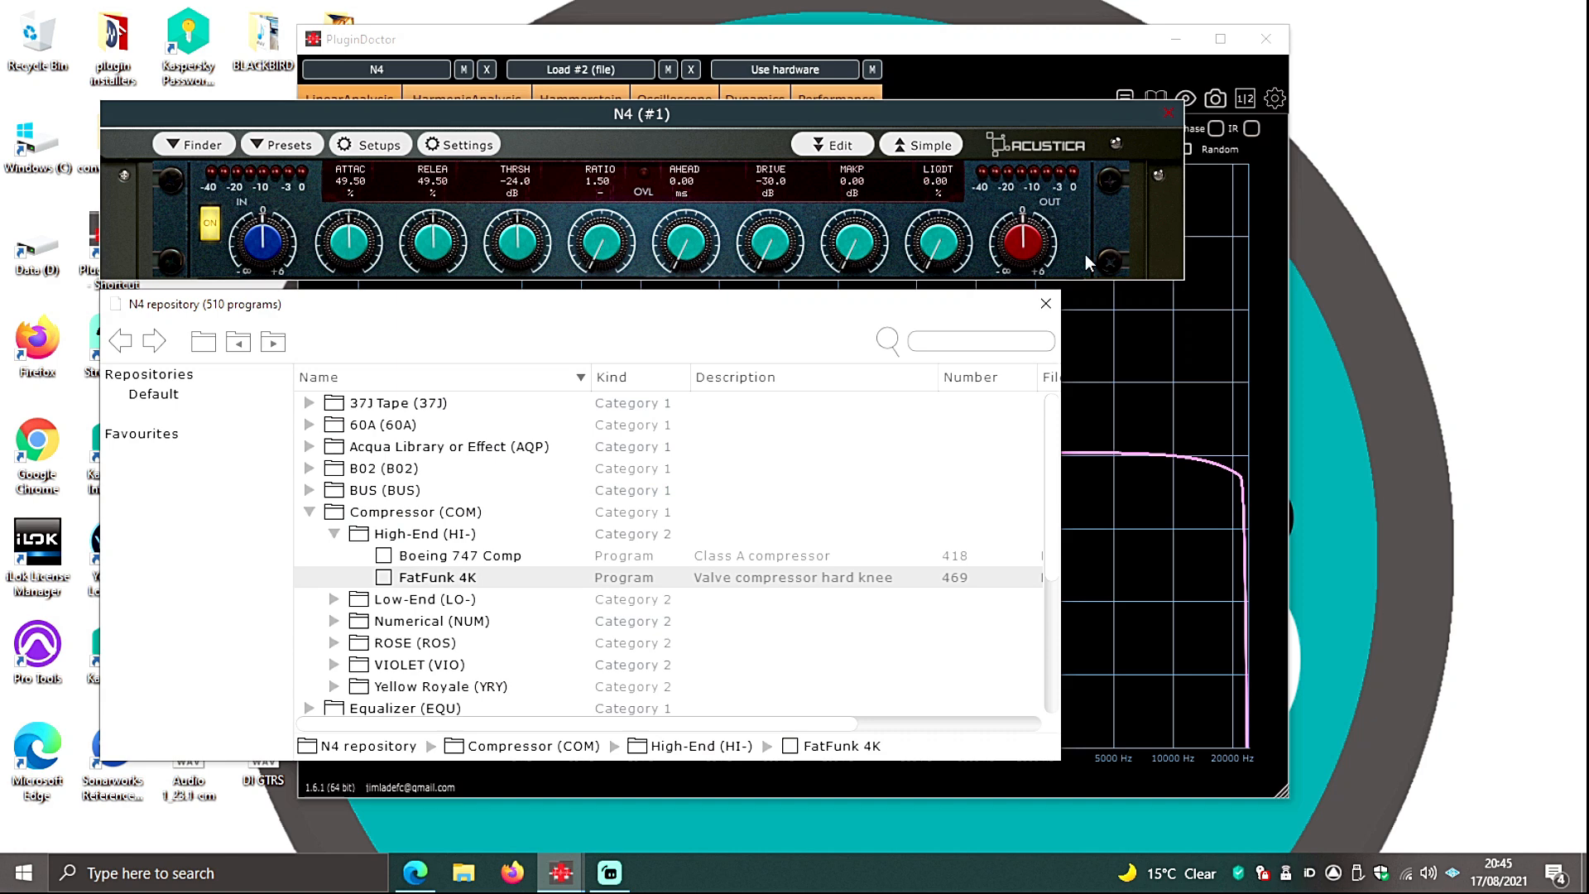